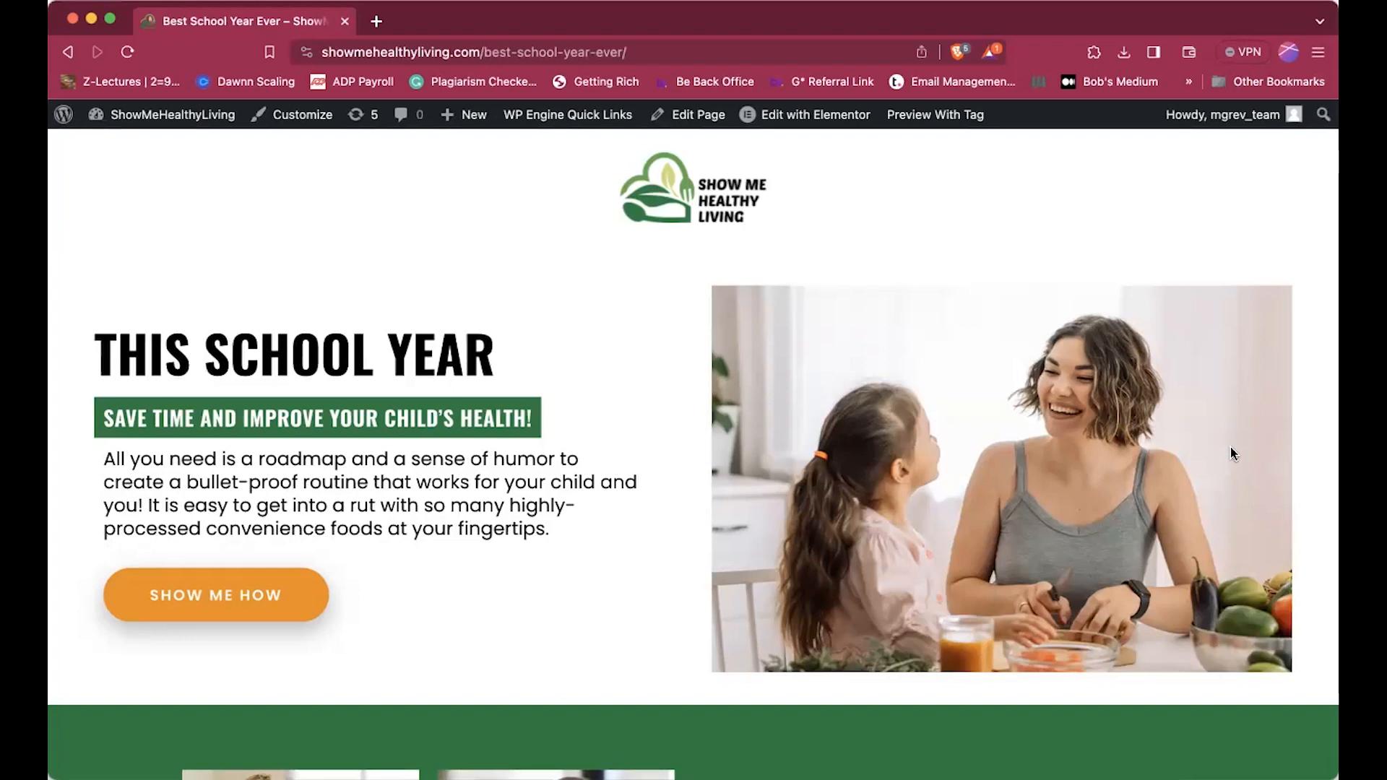
- Scroll the page and switch the preview to a freely resizable size
{"action": "scroll", "scroll_direction": "down", "scroll_amount": 3}
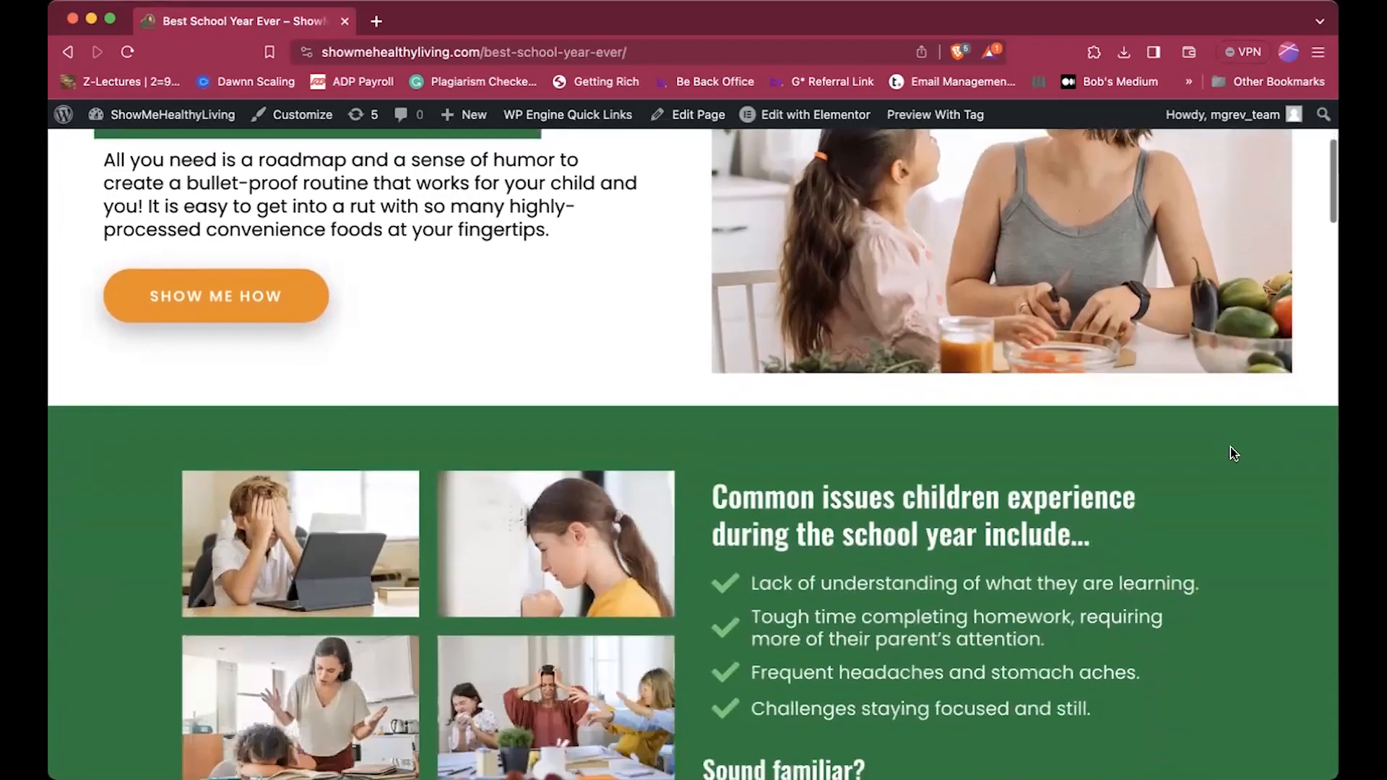
{"action": "scroll", "scroll_direction": "down", "scroll_amount": 3}
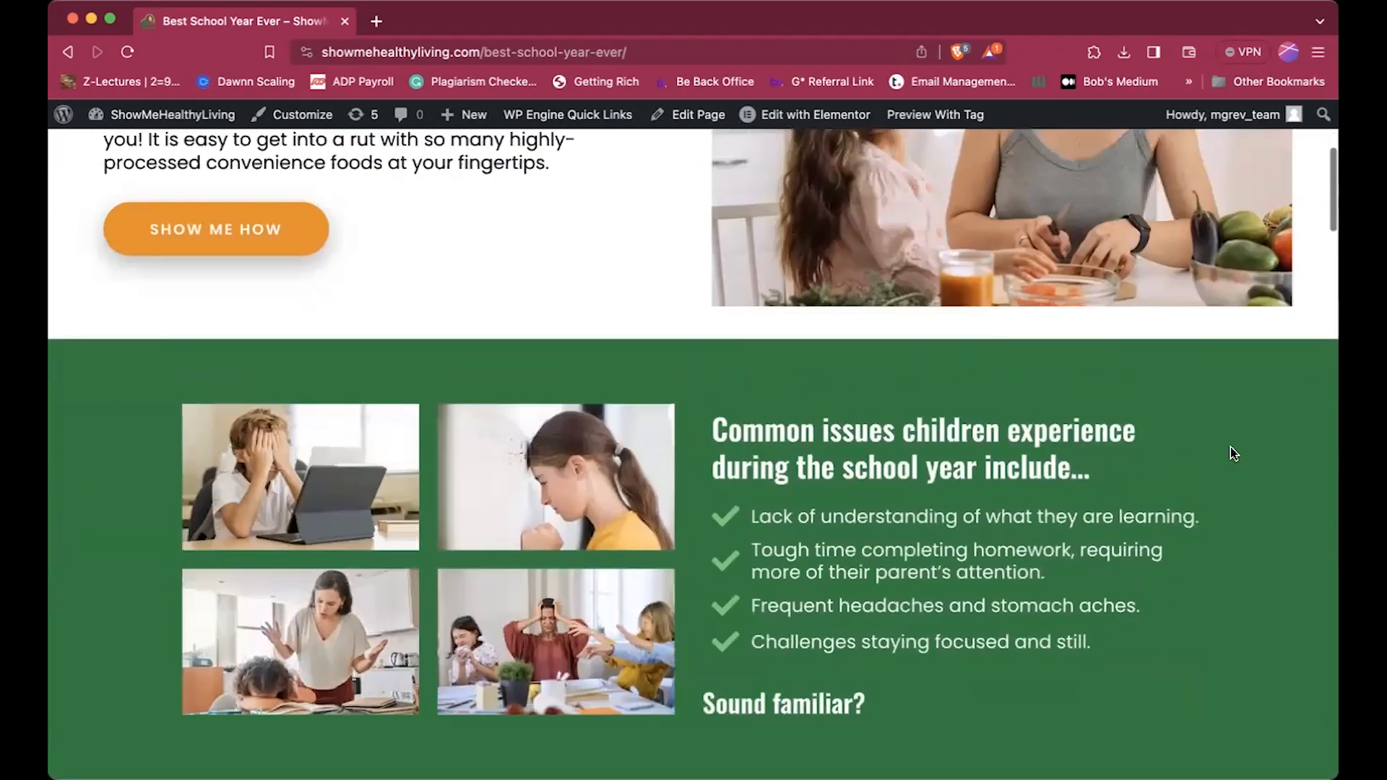
{"action": "scroll", "scroll_direction": "up", "scroll_amount": 3}
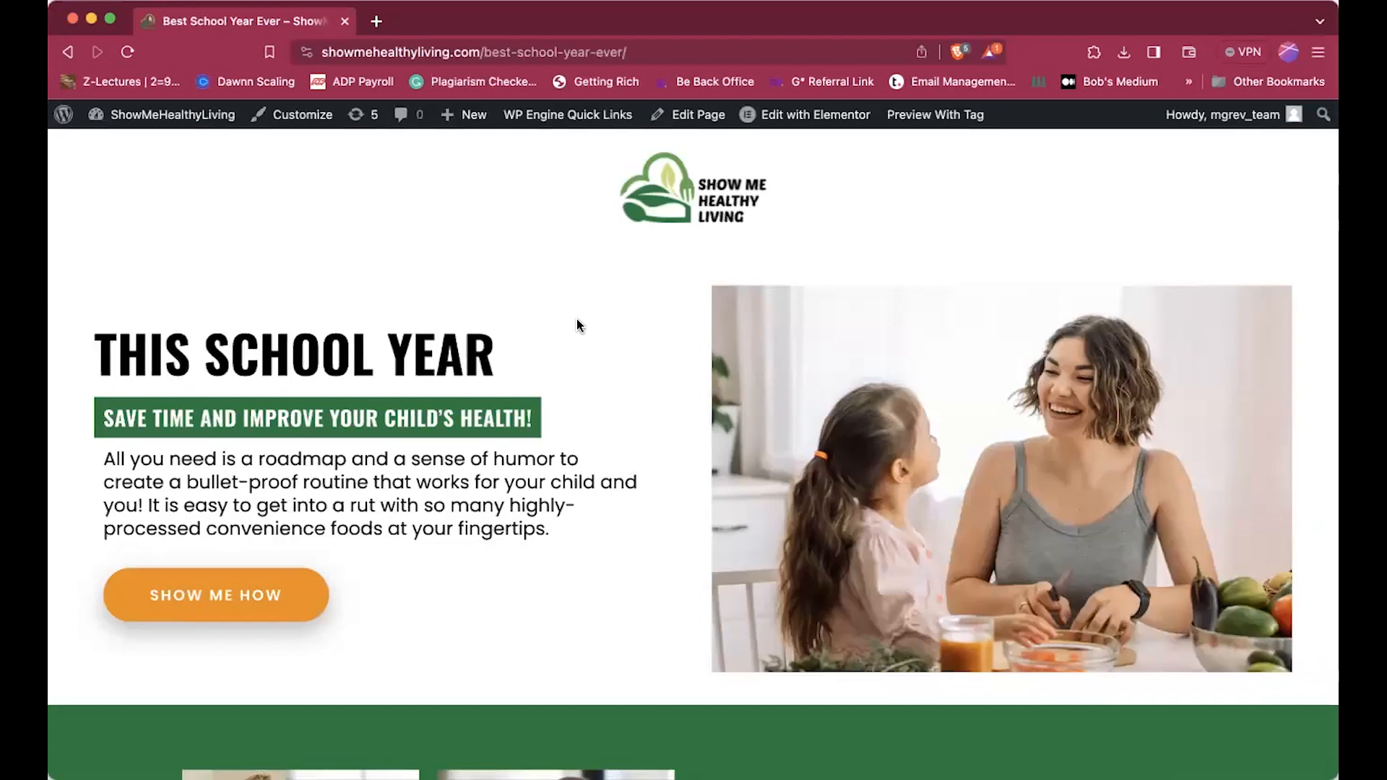
{"action": "mouse_move", "coordinate": [474, 435]}
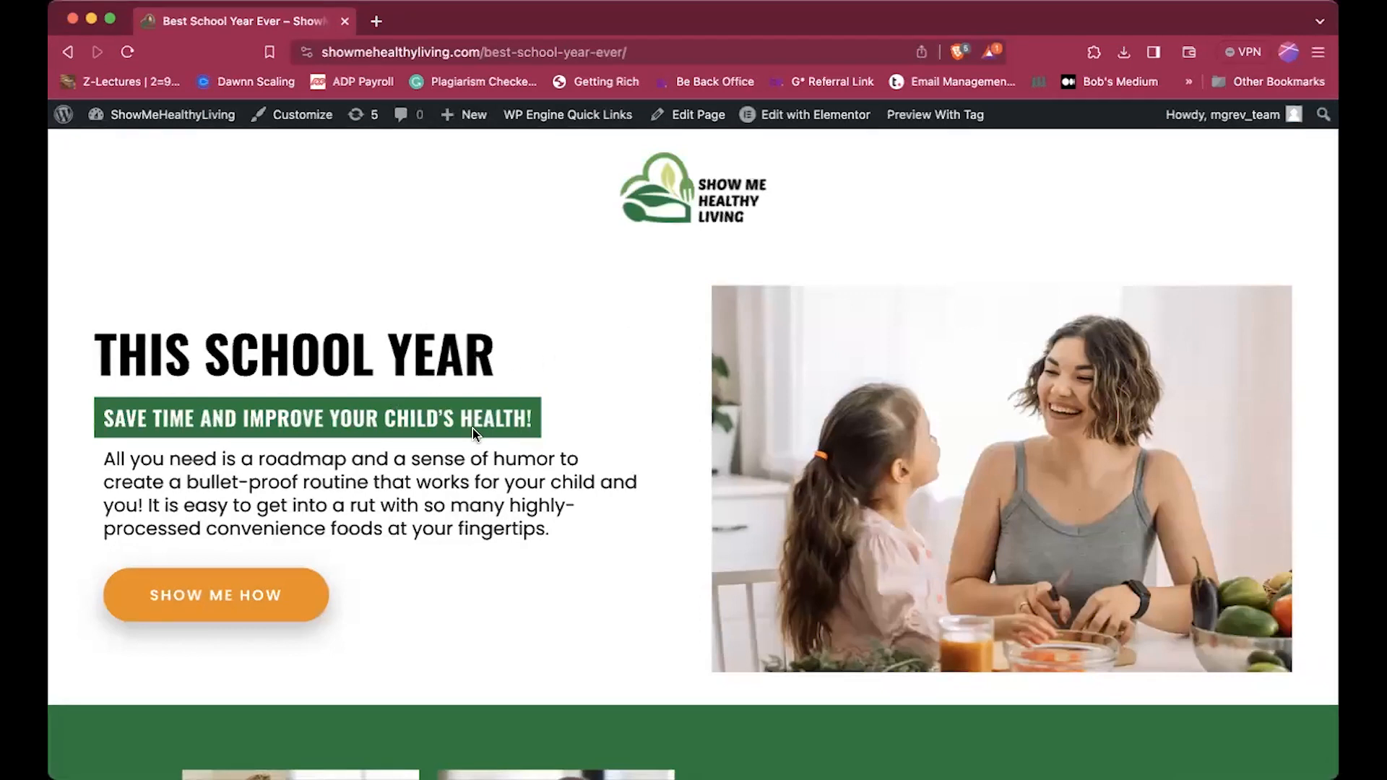
{"action": "mouse_move", "coordinate": [596, 572]}
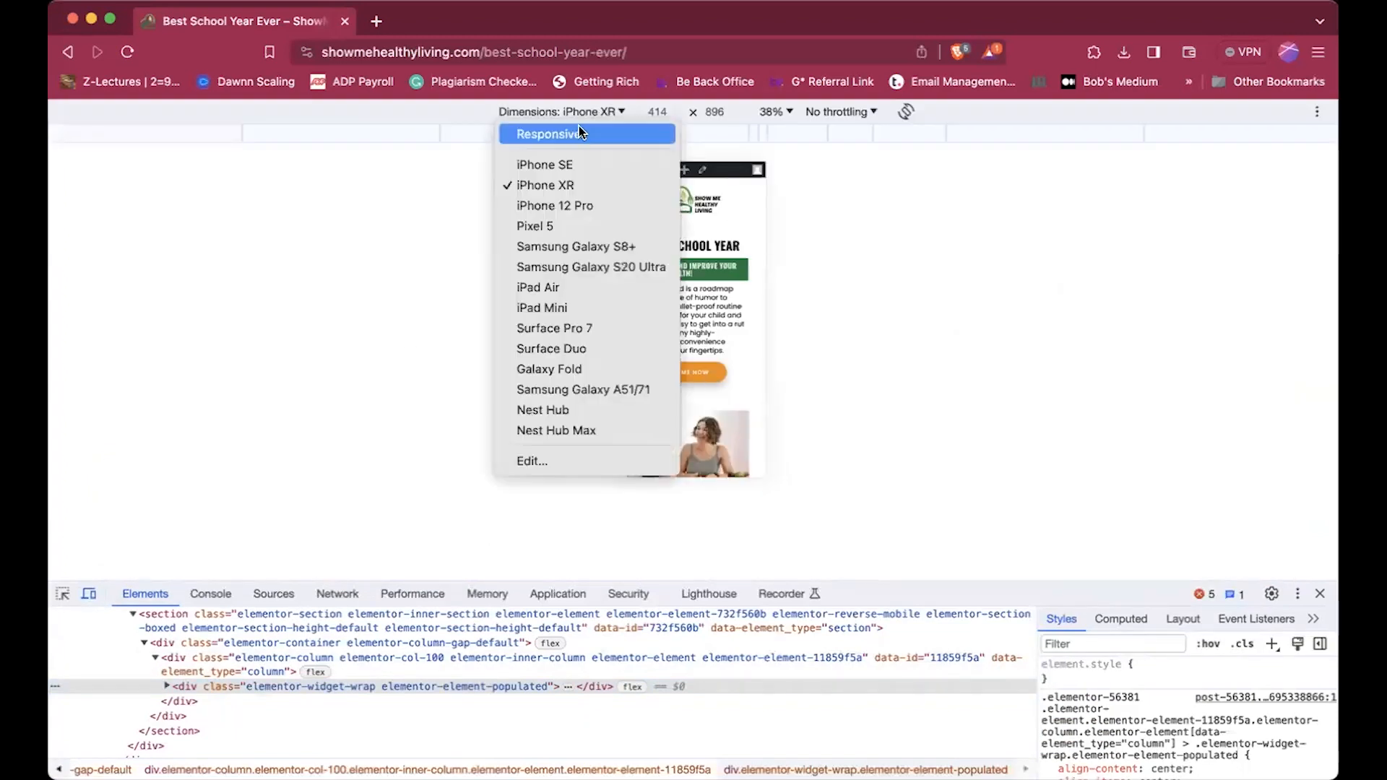
{"action": "left_click", "coordinate": [552, 134]}
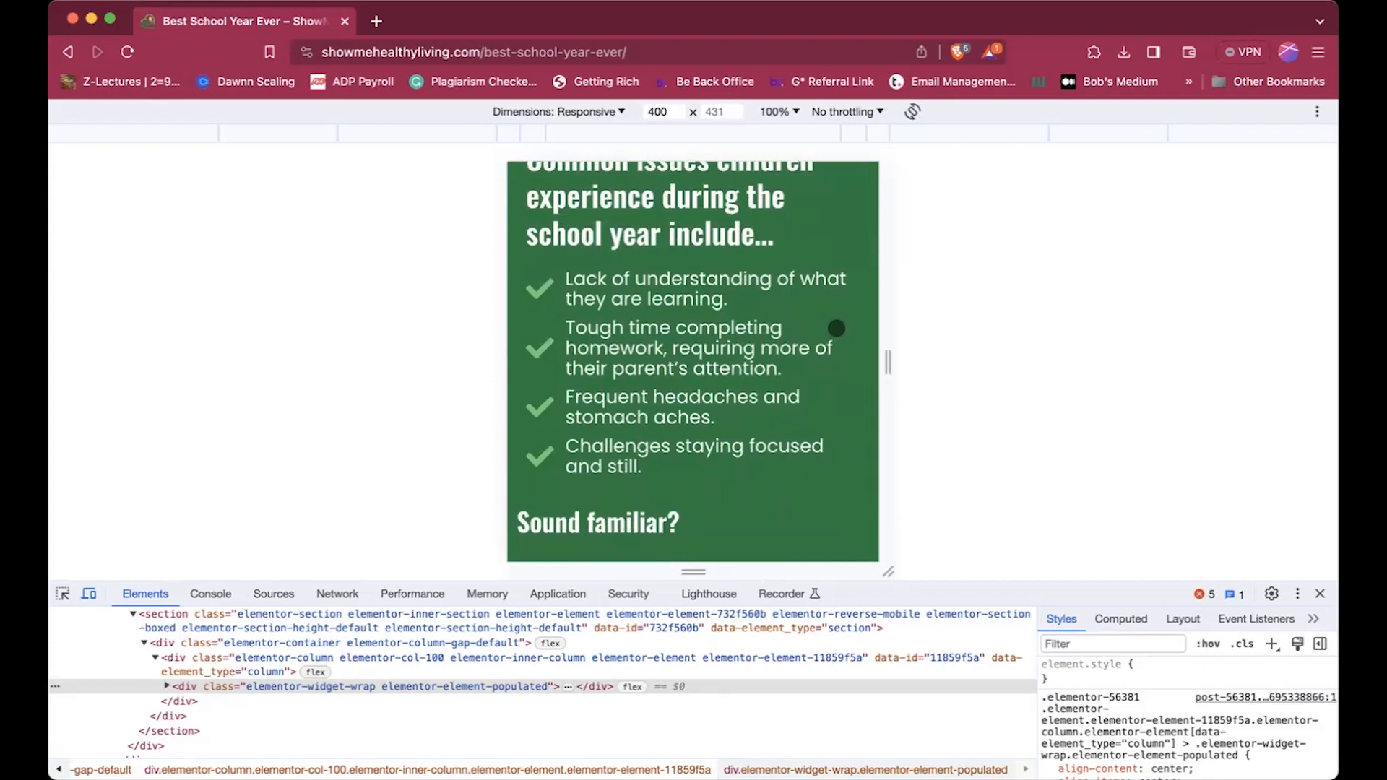
- Open the landing page with Edit with Elementor and scroll to the green quote section
{"action": "scroll", "scroll_direction": "down", "scroll_amount": 3}
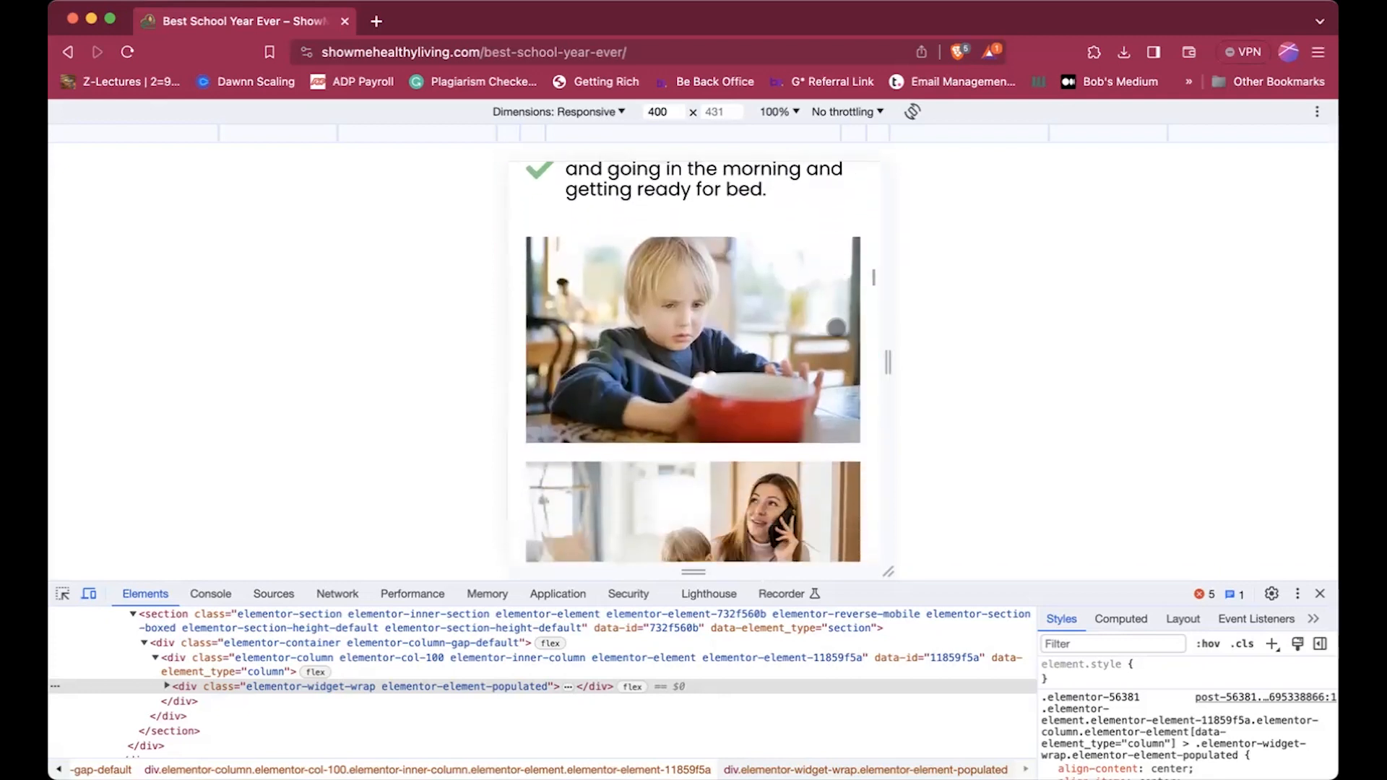
{"action": "scroll", "scroll_direction": "down", "scroll_amount": 3}
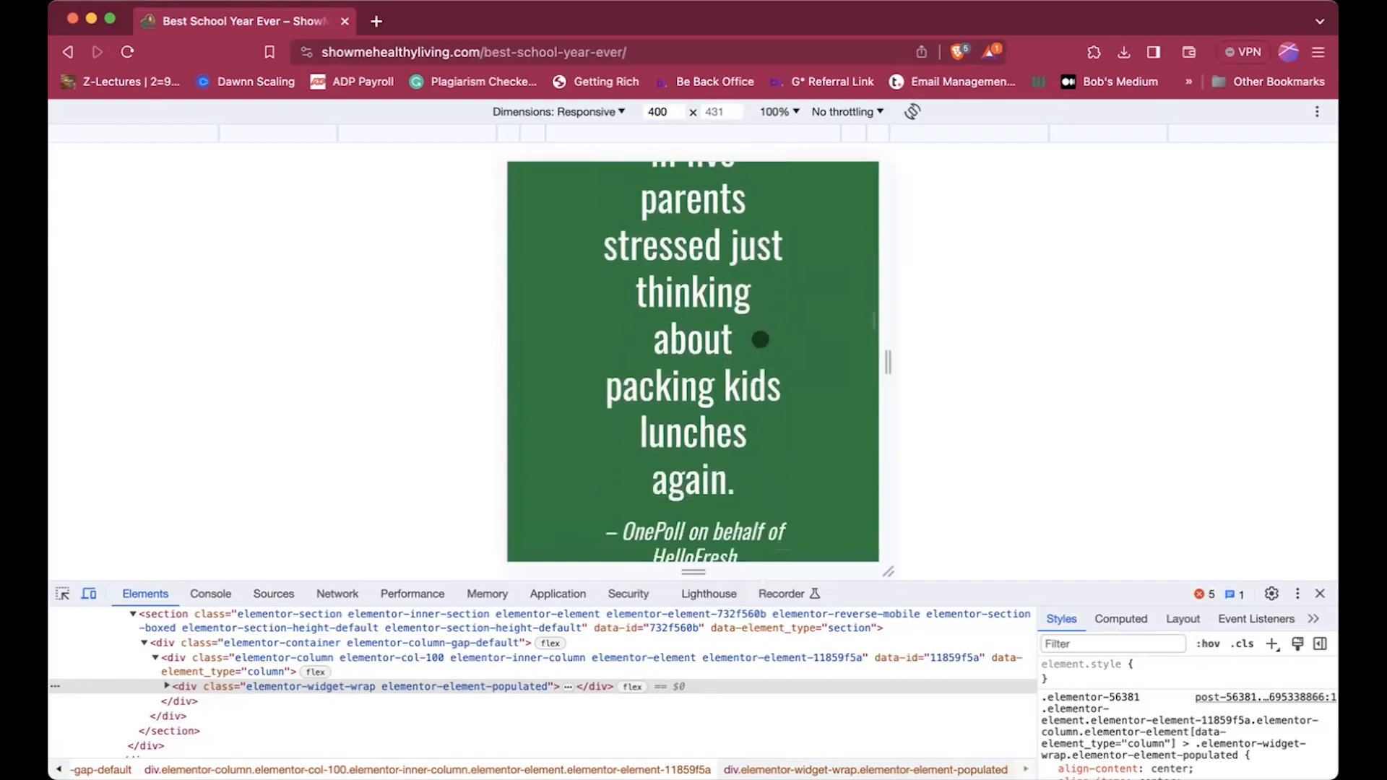
{"action": "scroll", "scroll_direction": "down", "scroll_amount": 3}
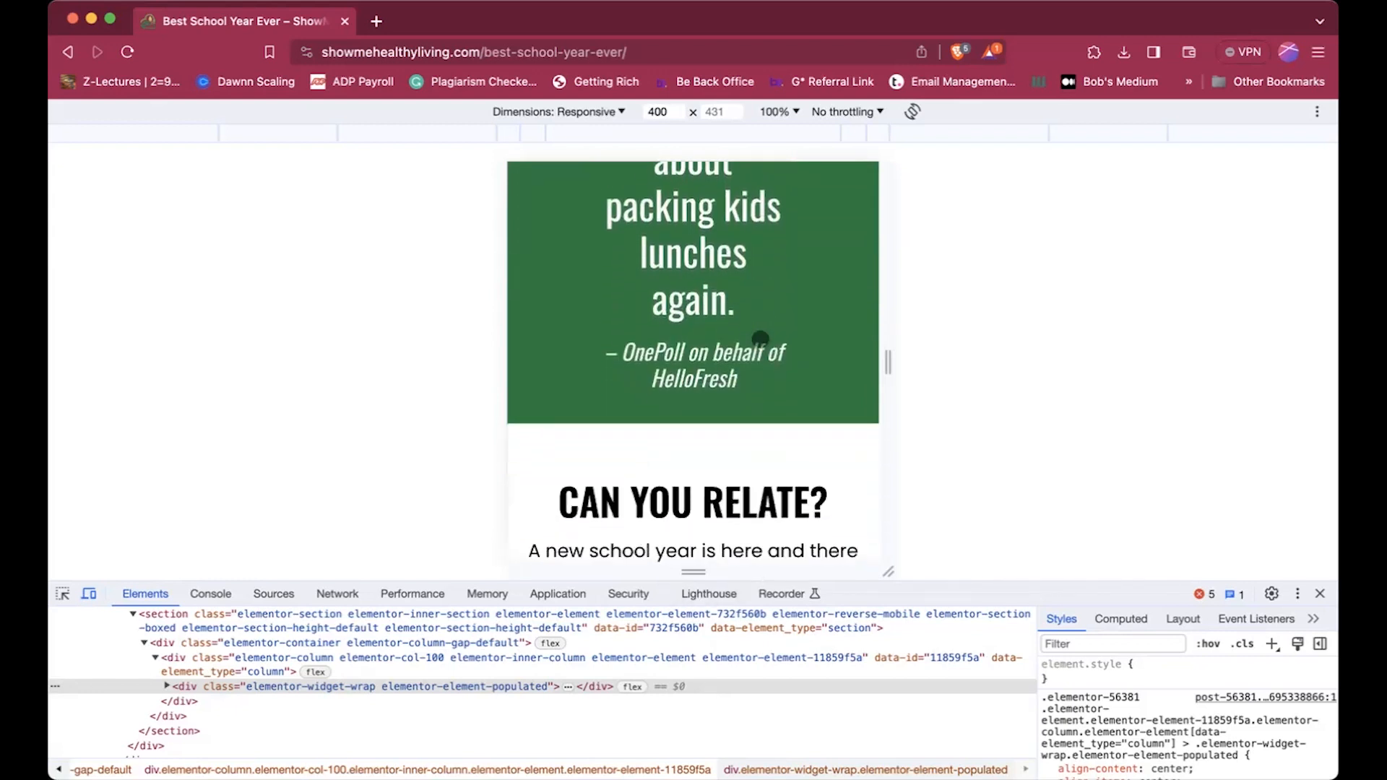
{"action": "mouse_move", "coordinate": [1155, 491]}
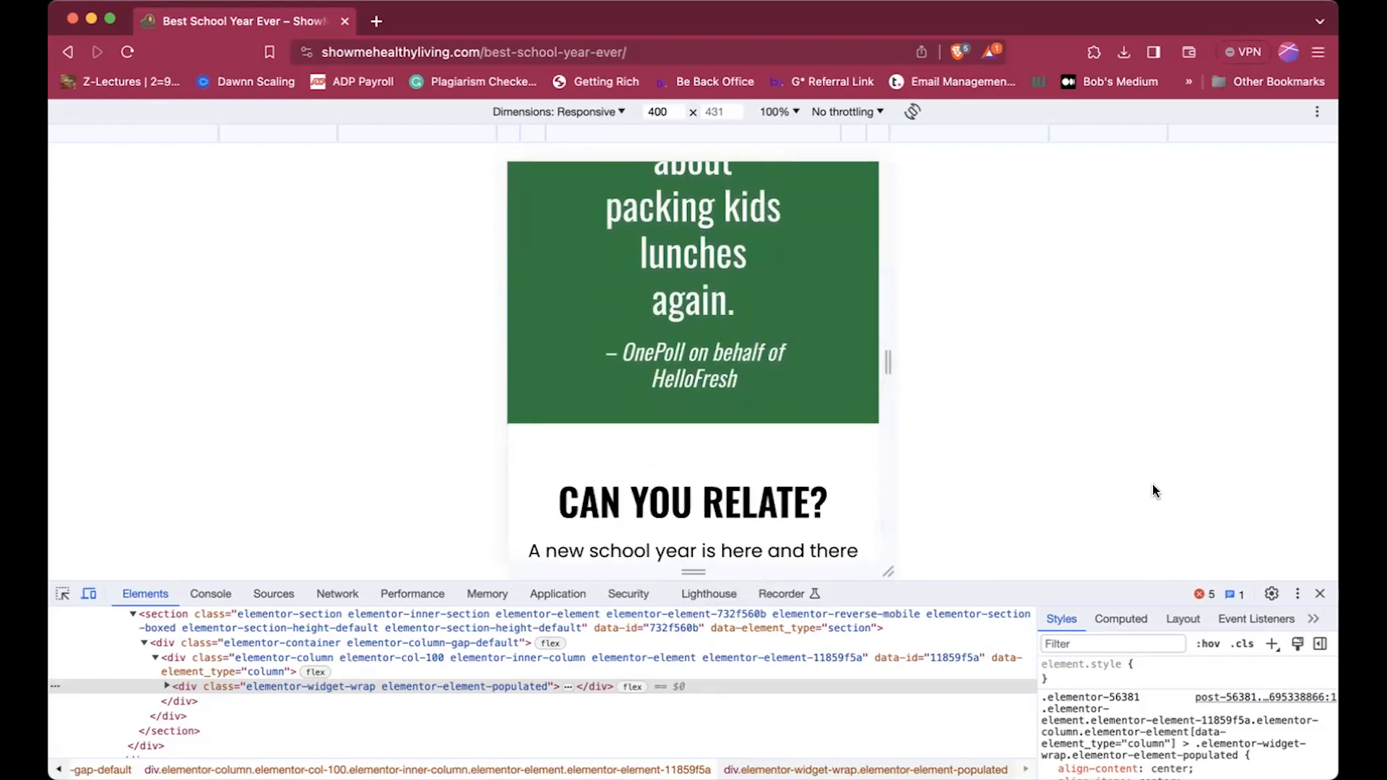
{"action": "mouse_move", "coordinate": [1092, 461]}
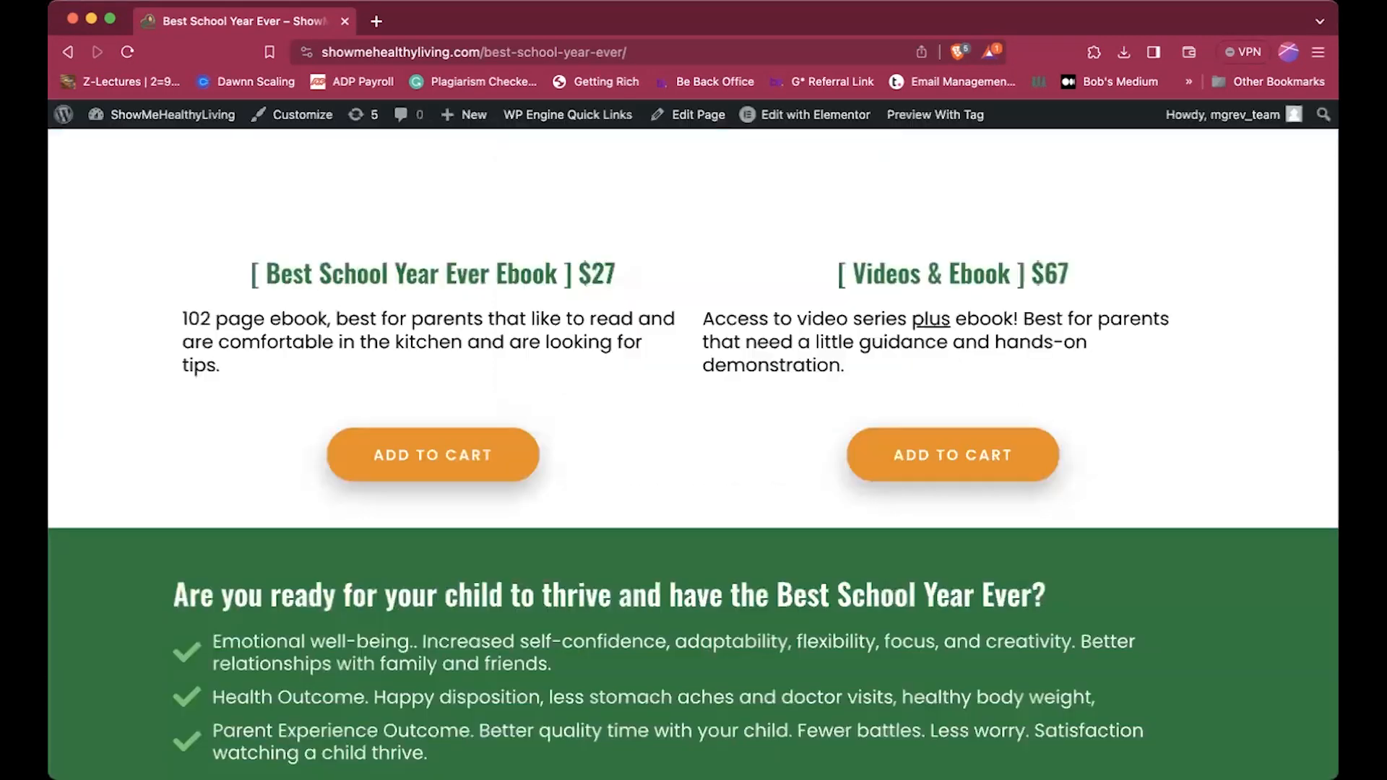
{"action": "scroll", "scroll_direction": "down", "scroll_amount": 3}
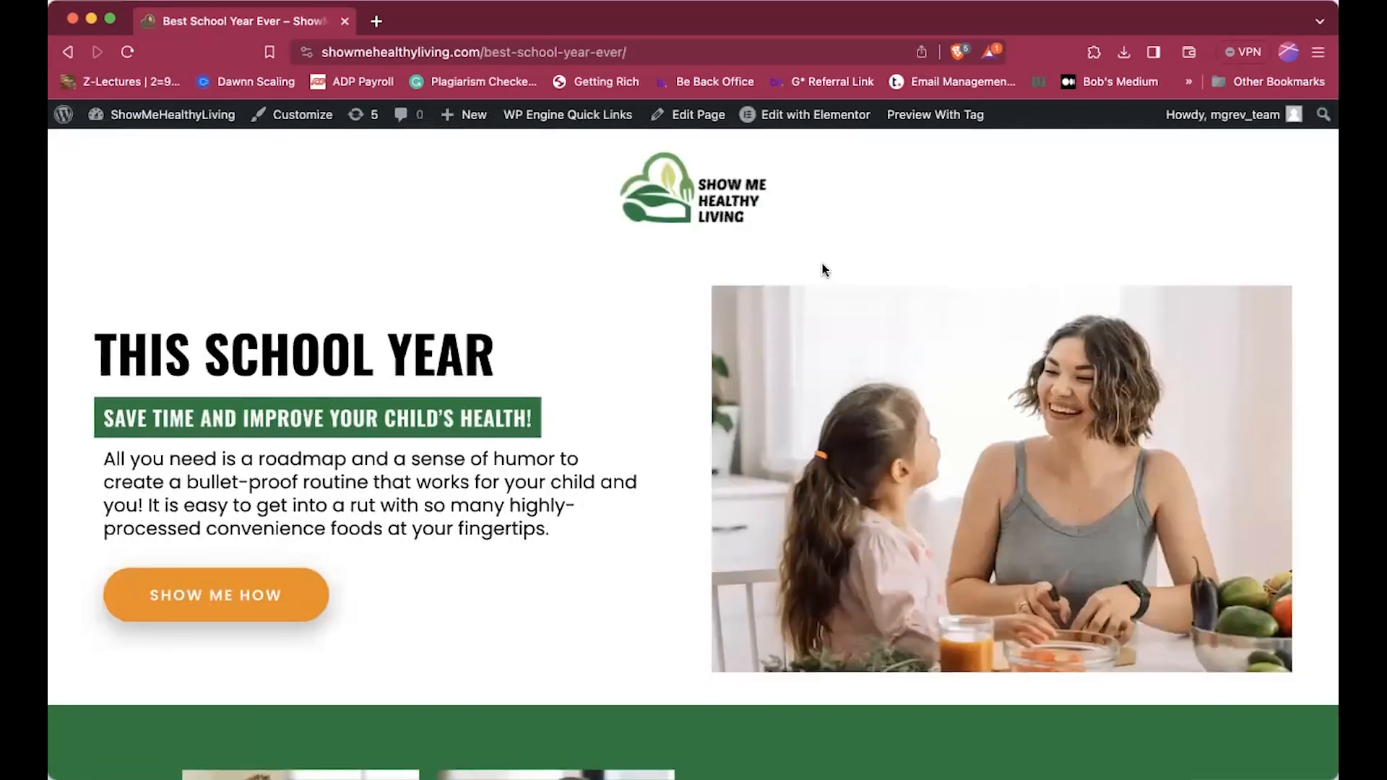
{"action": "left_click", "coordinate": [815, 115]}
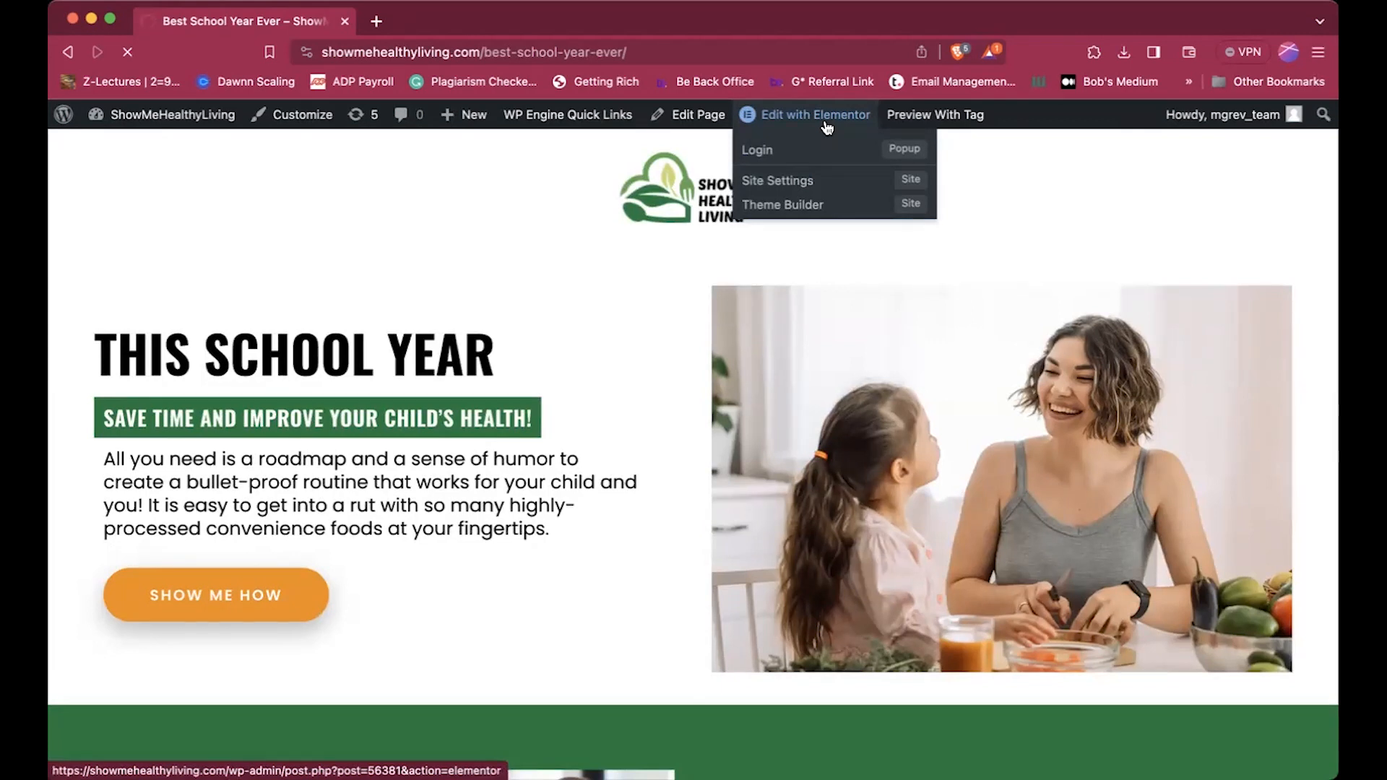
{"action": "left_click", "coordinate": [815, 115]}
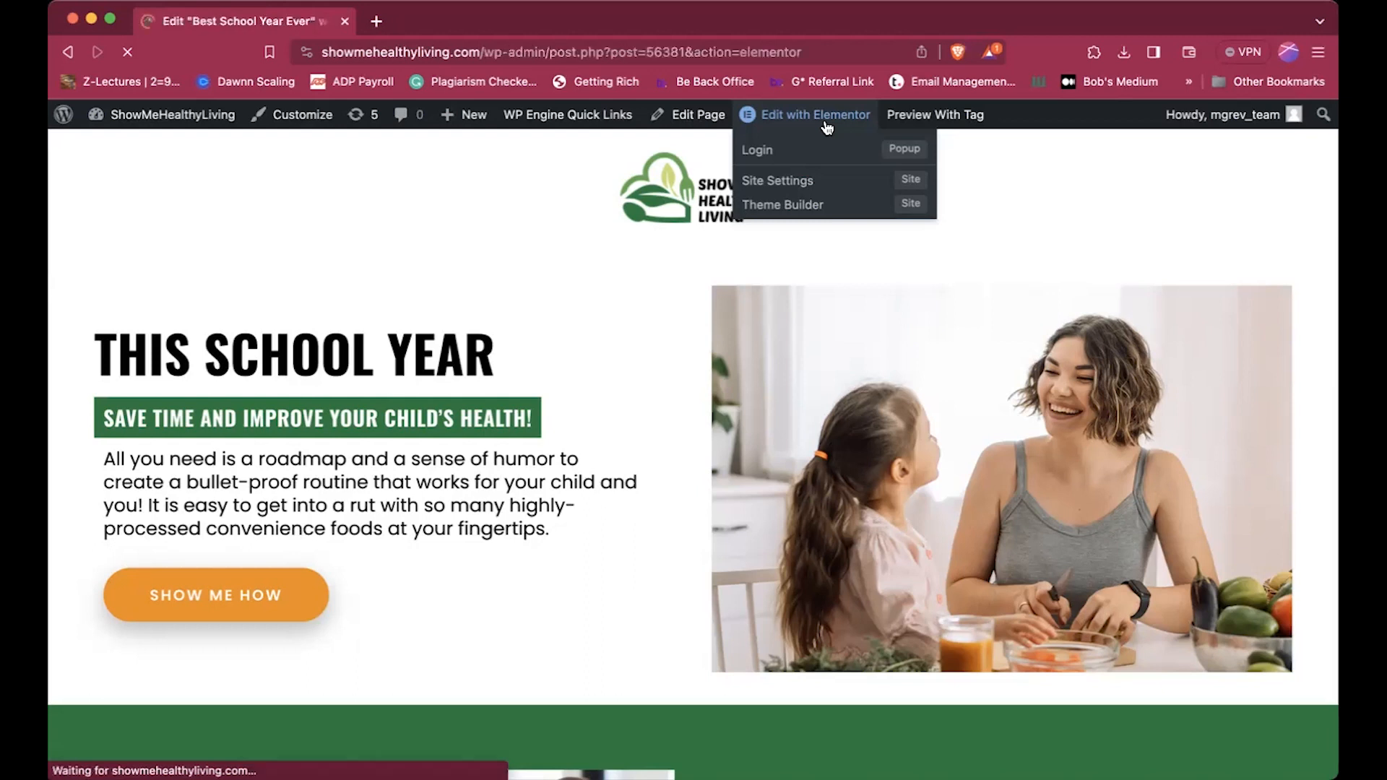
{"action": "left_click", "coordinate": [814, 114]}
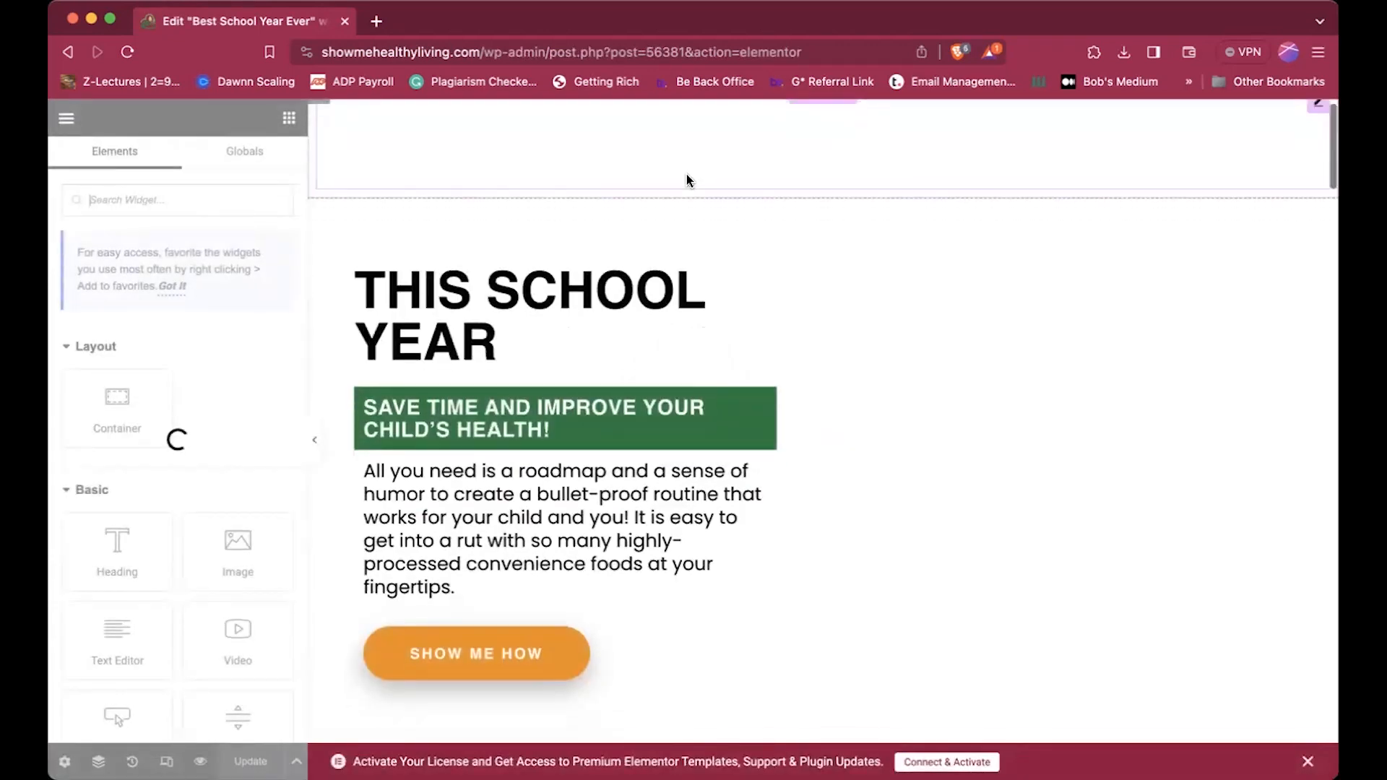
{"action": "scroll", "scroll_direction": "down", "scroll_amount": 3}
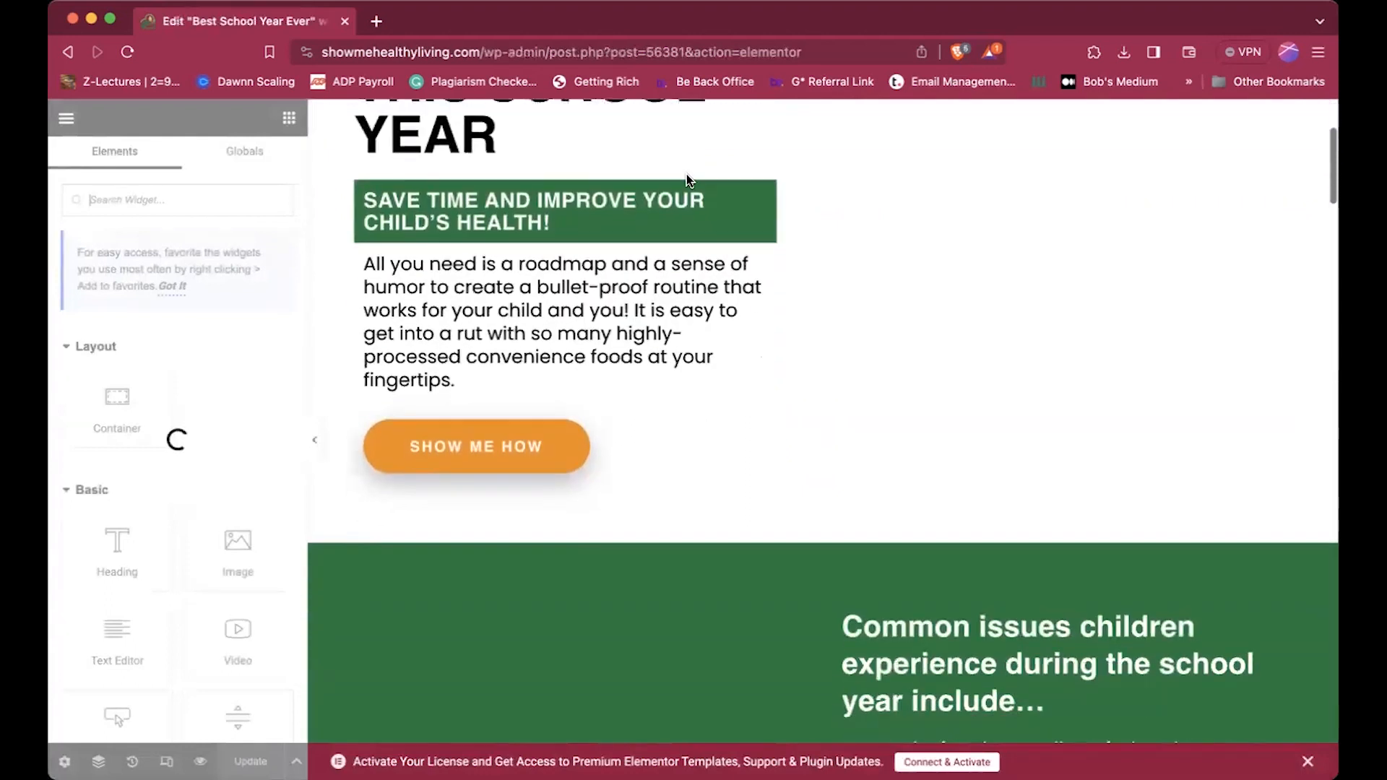
{"action": "scroll", "scroll_direction": "down", "scroll_amount": 3}
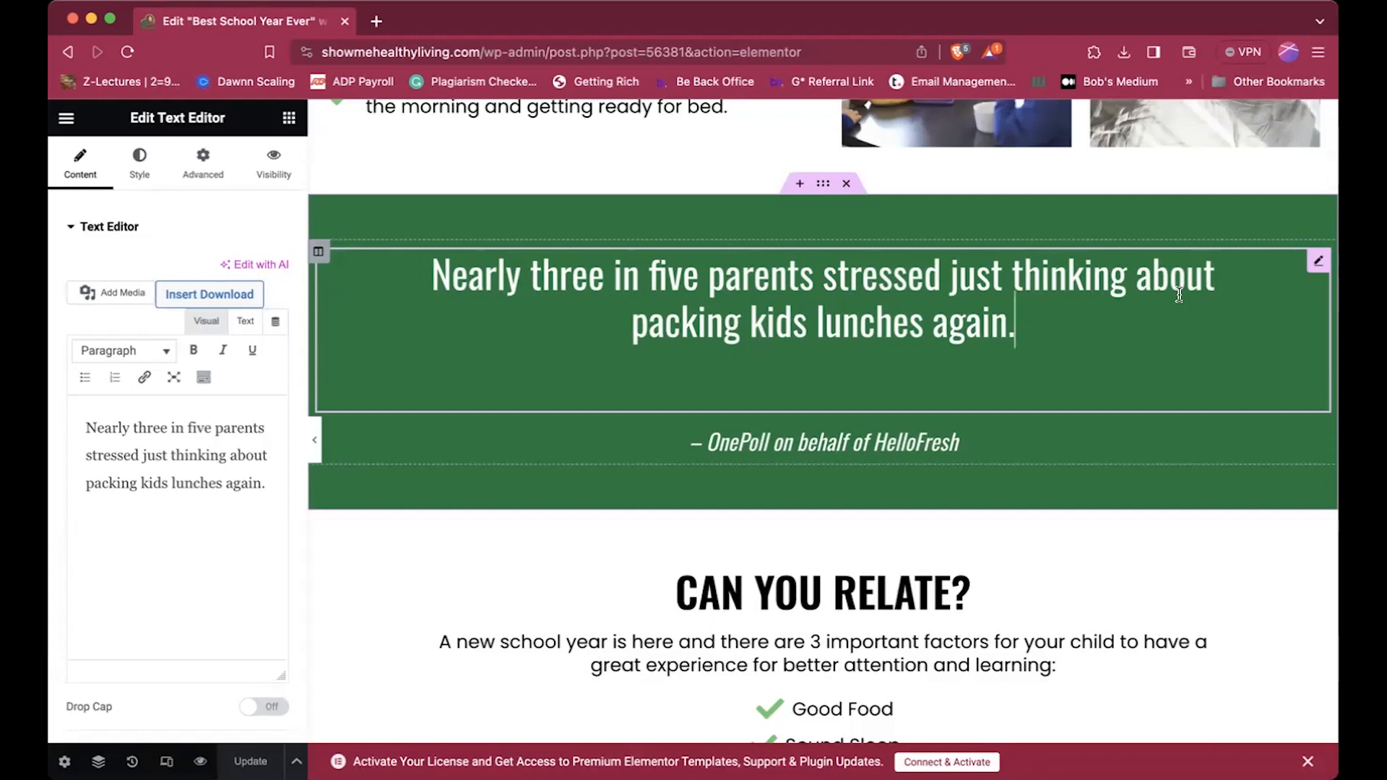
{"action": "mouse_move", "coordinate": [1318, 262]}
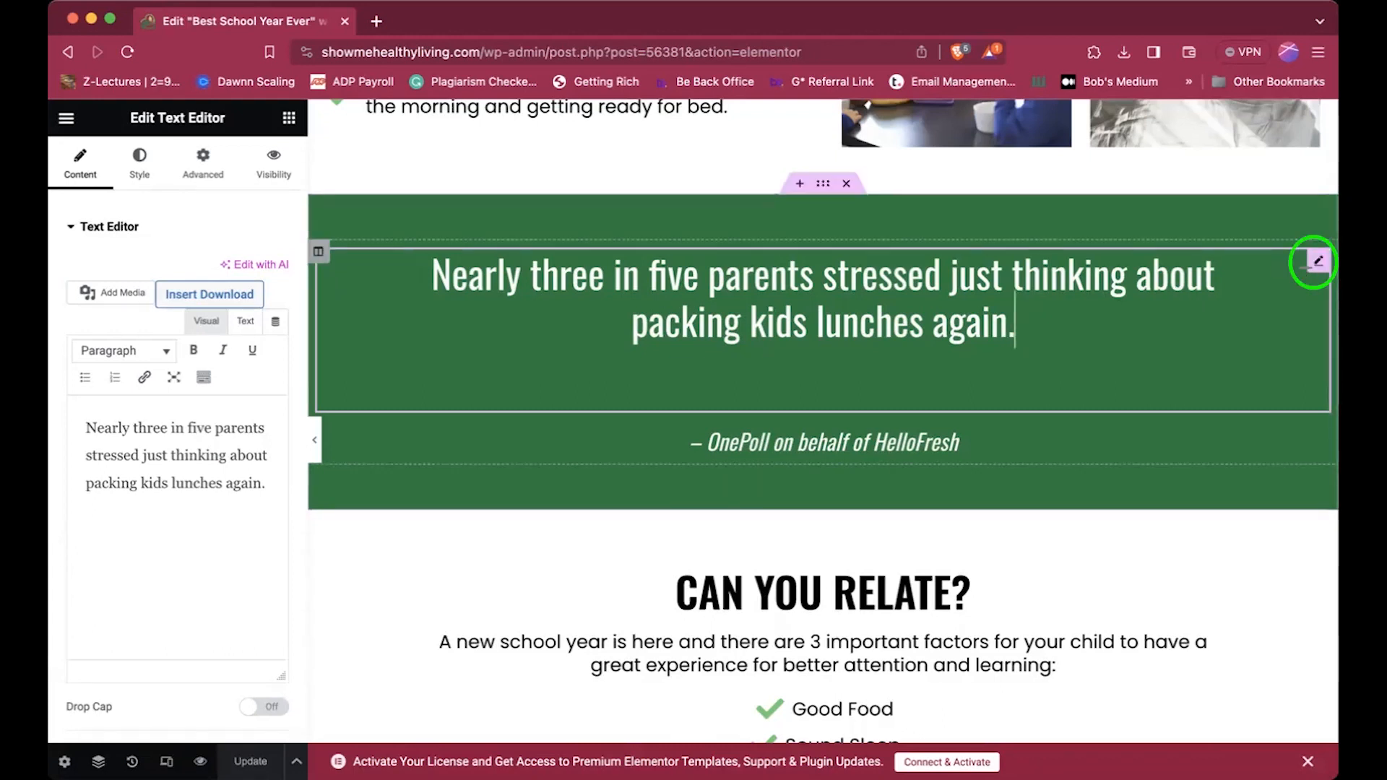
- In the quote's tablet Typography, switch Size to em and settle on 2.8 after trying 10, 3 and 2
{"action": "left_click", "coordinate": [138, 156]}
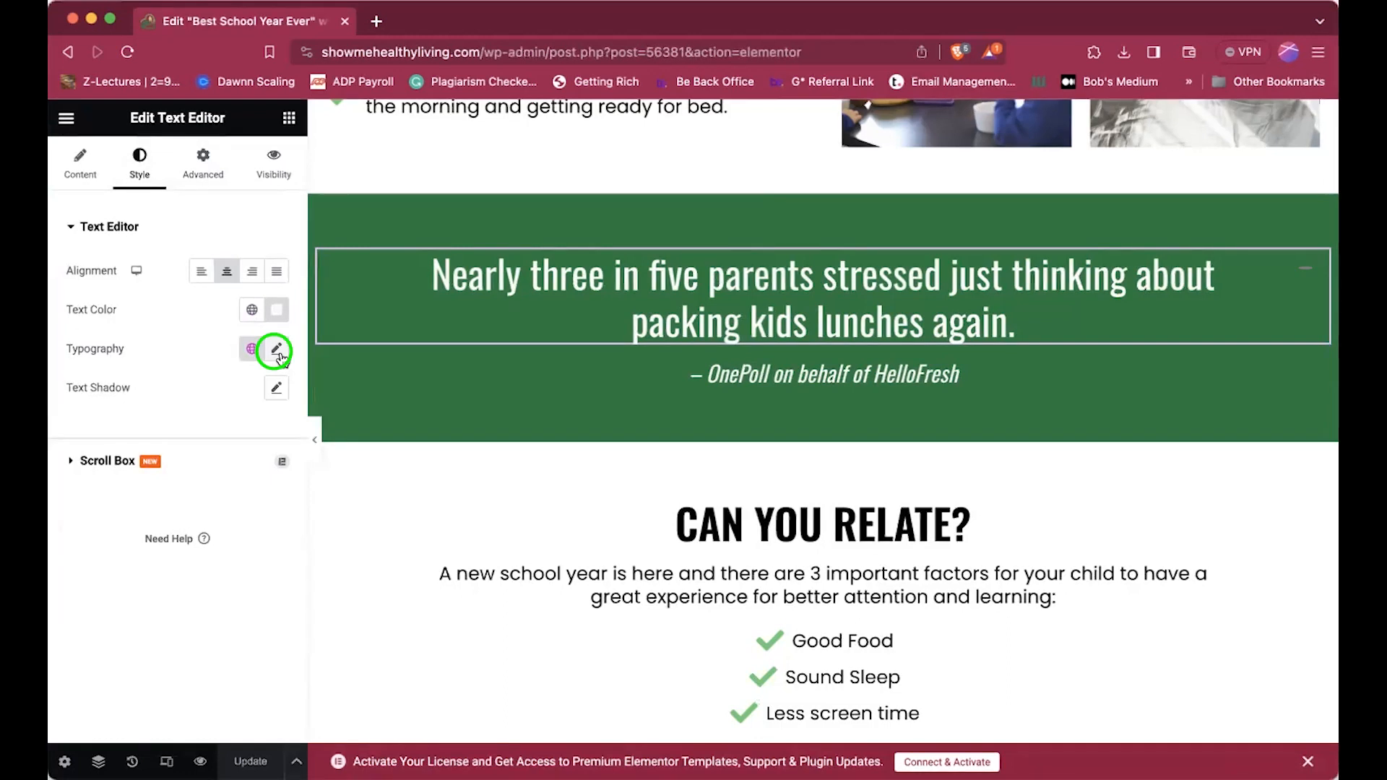
{"action": "left_click", "coordinate": [275, 348]}
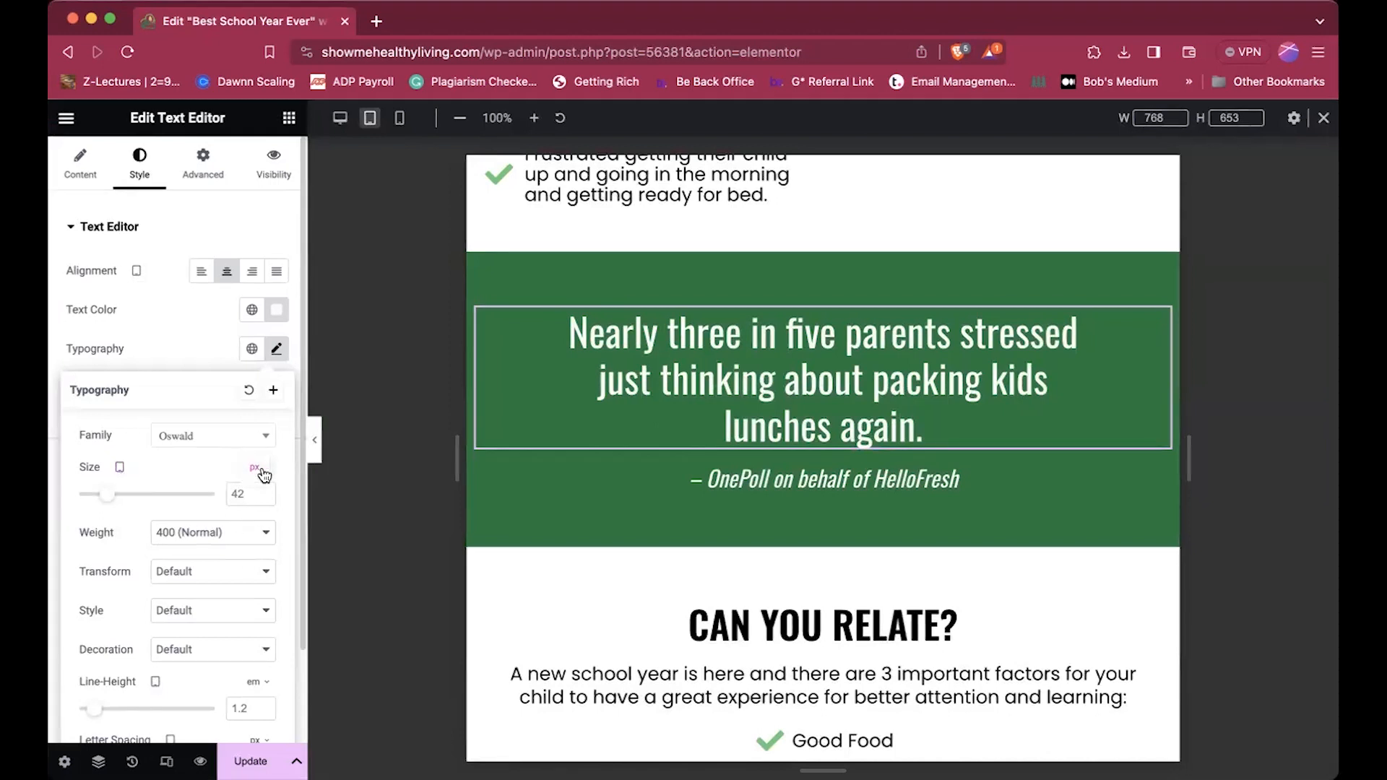
{"action": "left_click", "coordinate": [255, 468]}
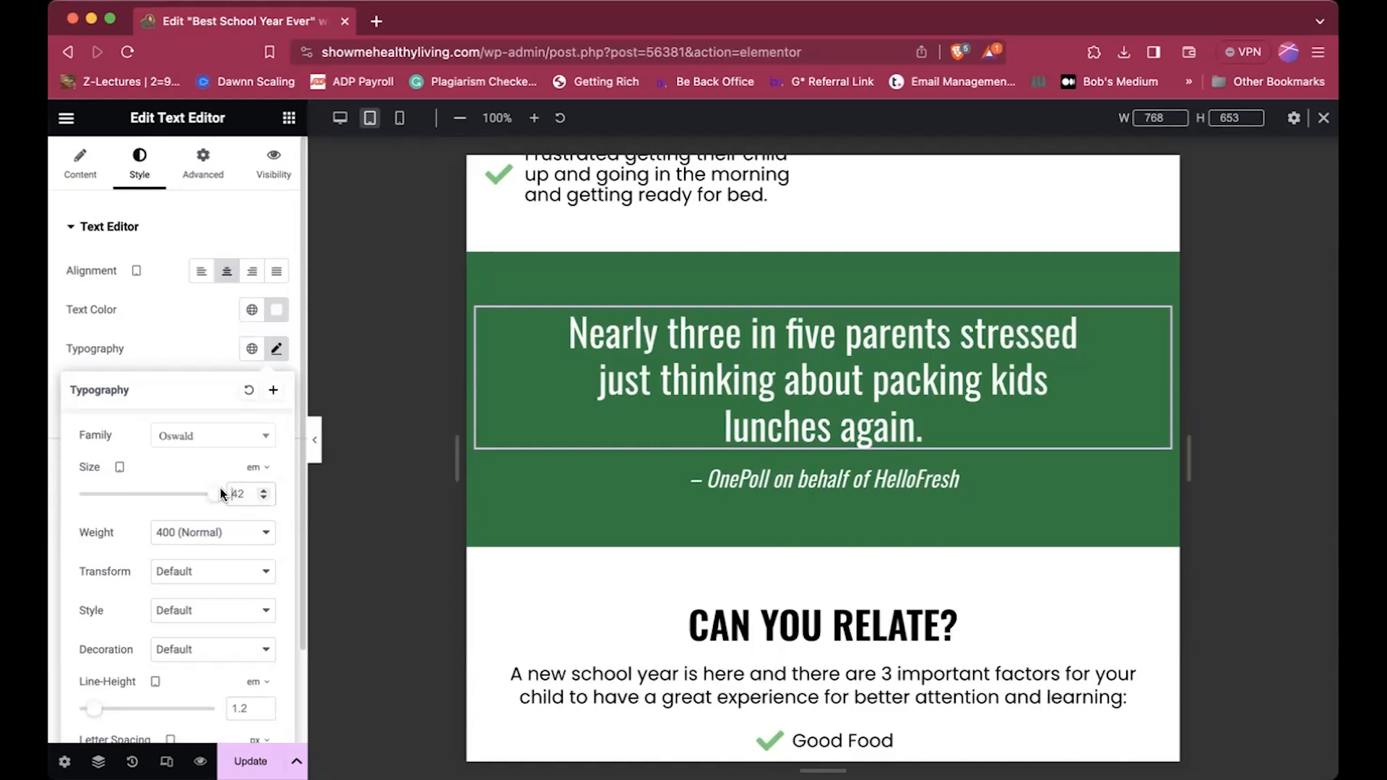
{"action": "left_click_drag", "start_coordinate": [209, 493], "coordinate": [219, 494]}
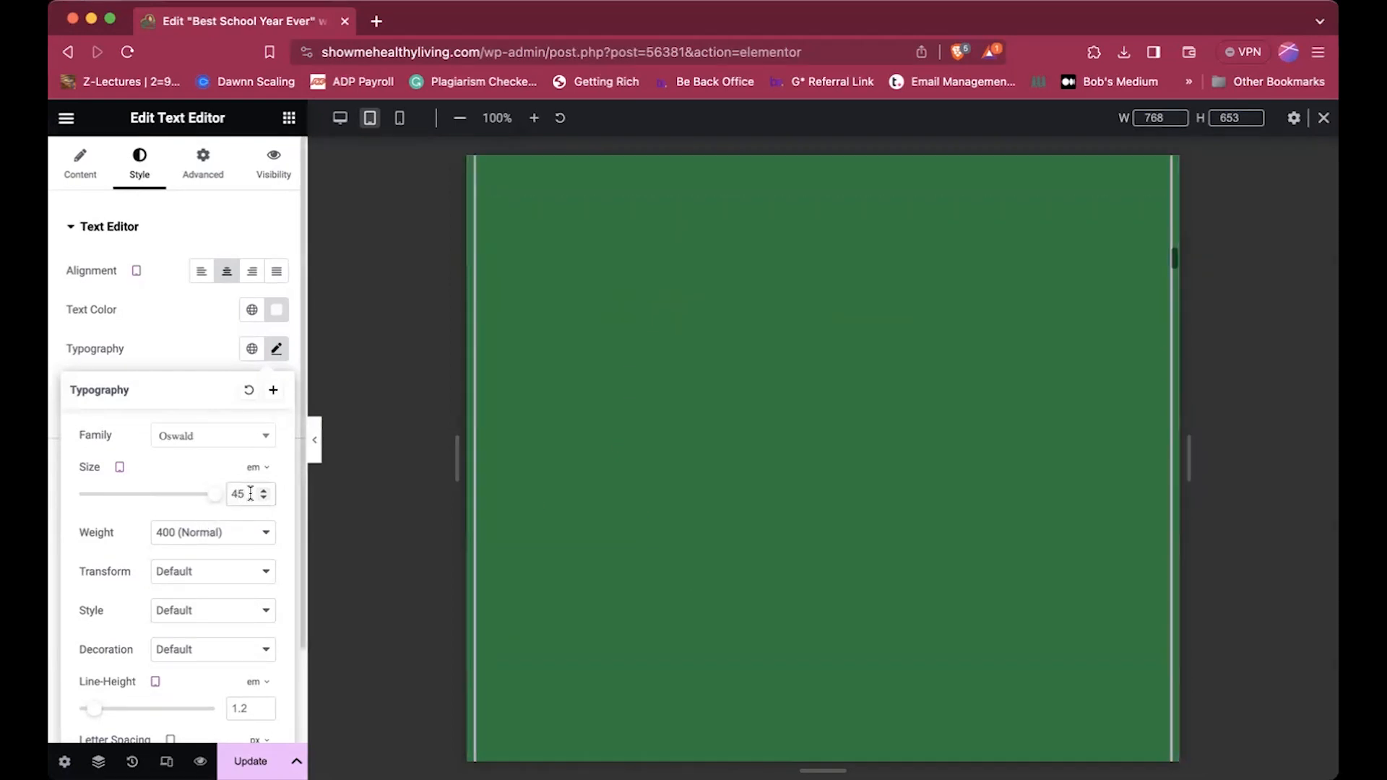
{"action": "type", "text": "10"}
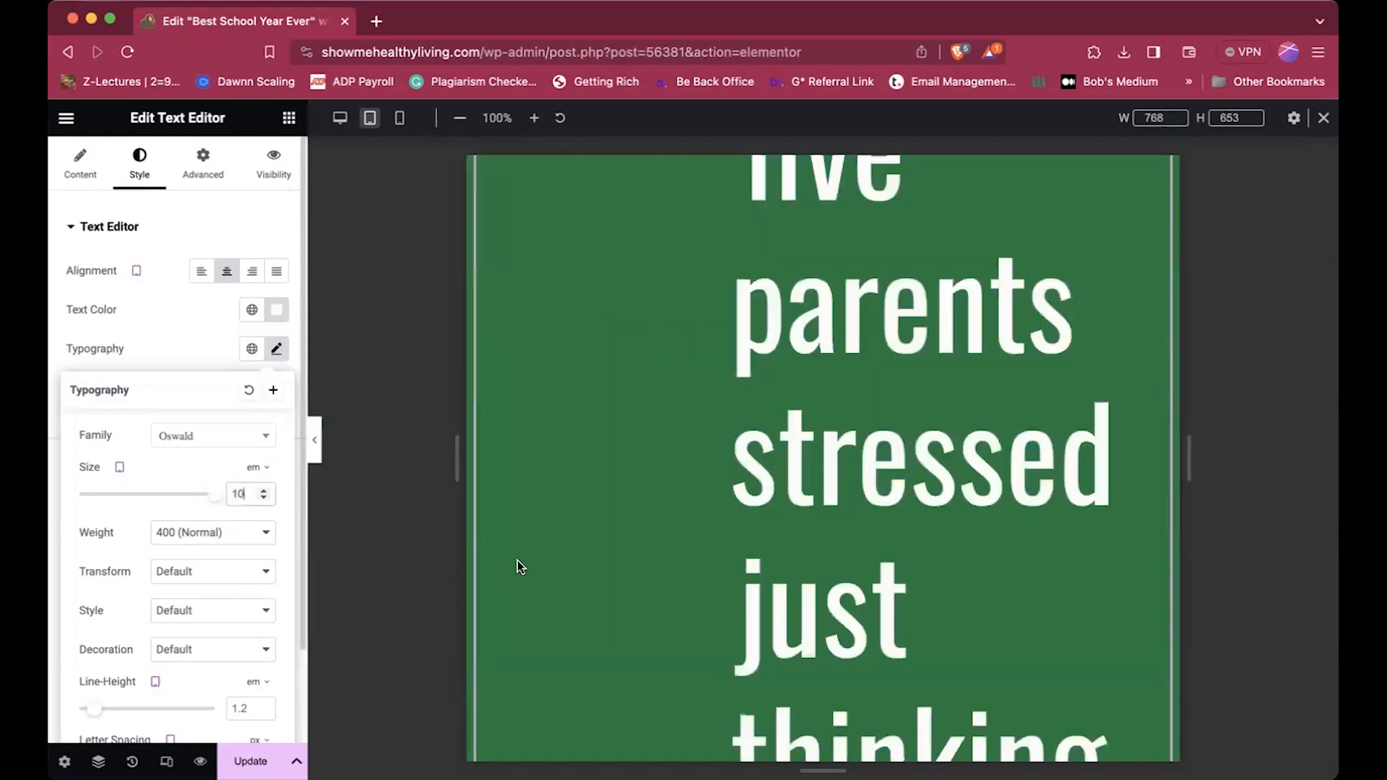
{"action": "type", "text": "3"}
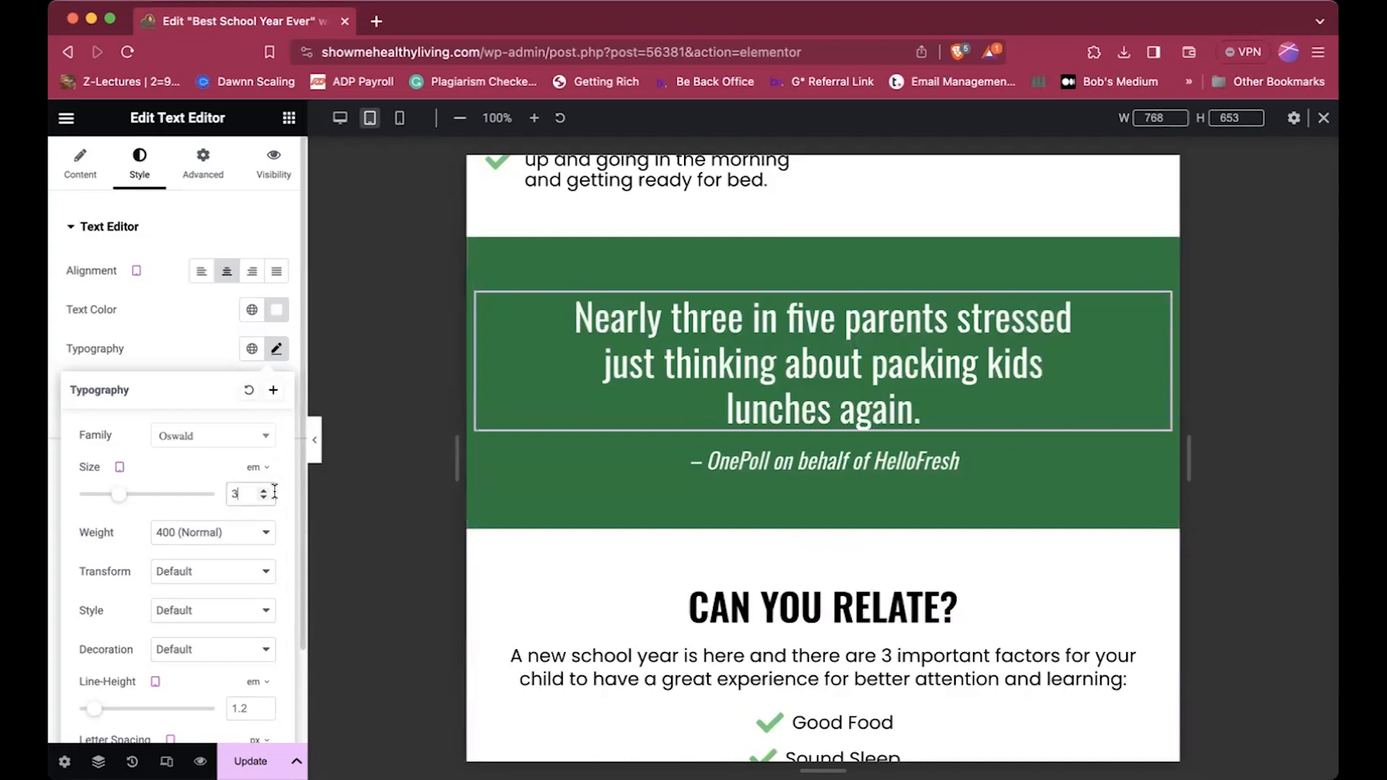
{"action": "type", "text": "2"}
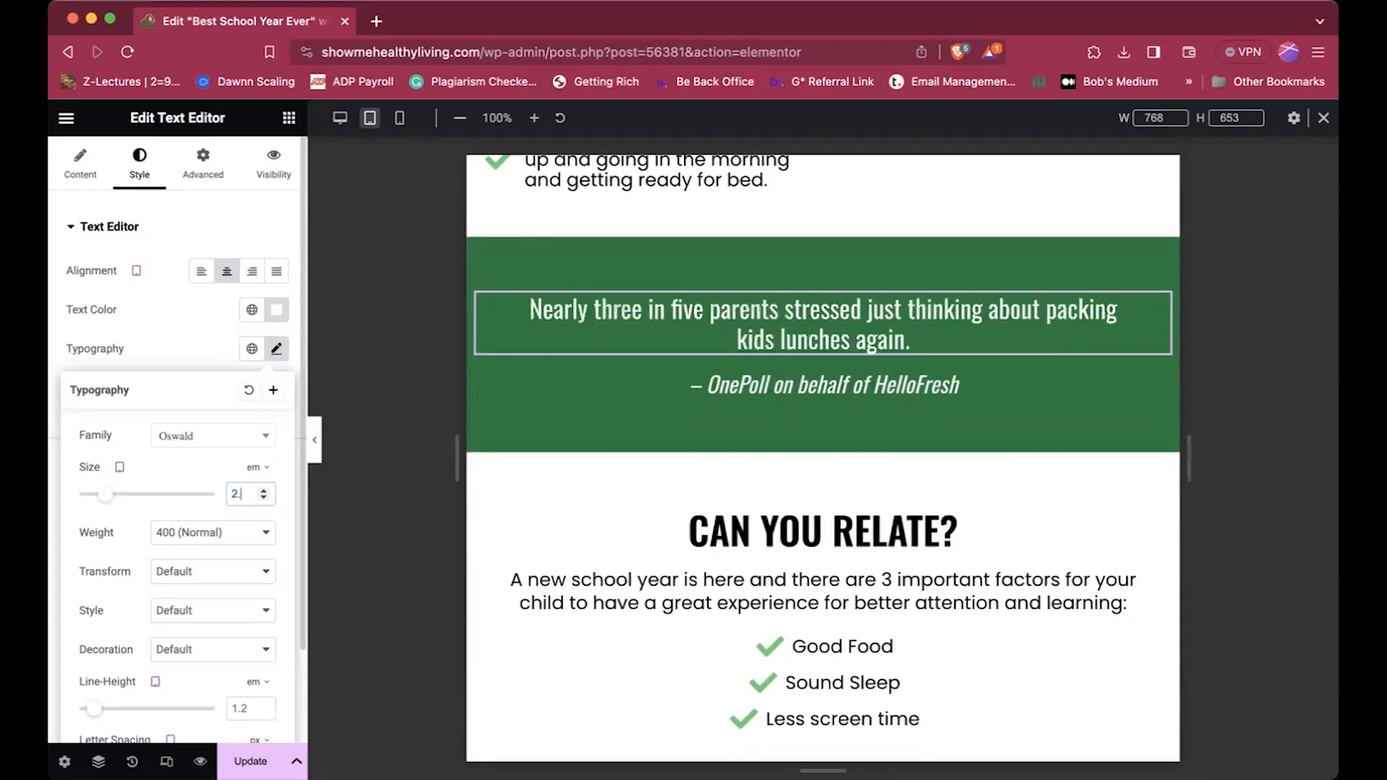
{"action": "type", "text": "2.8"}
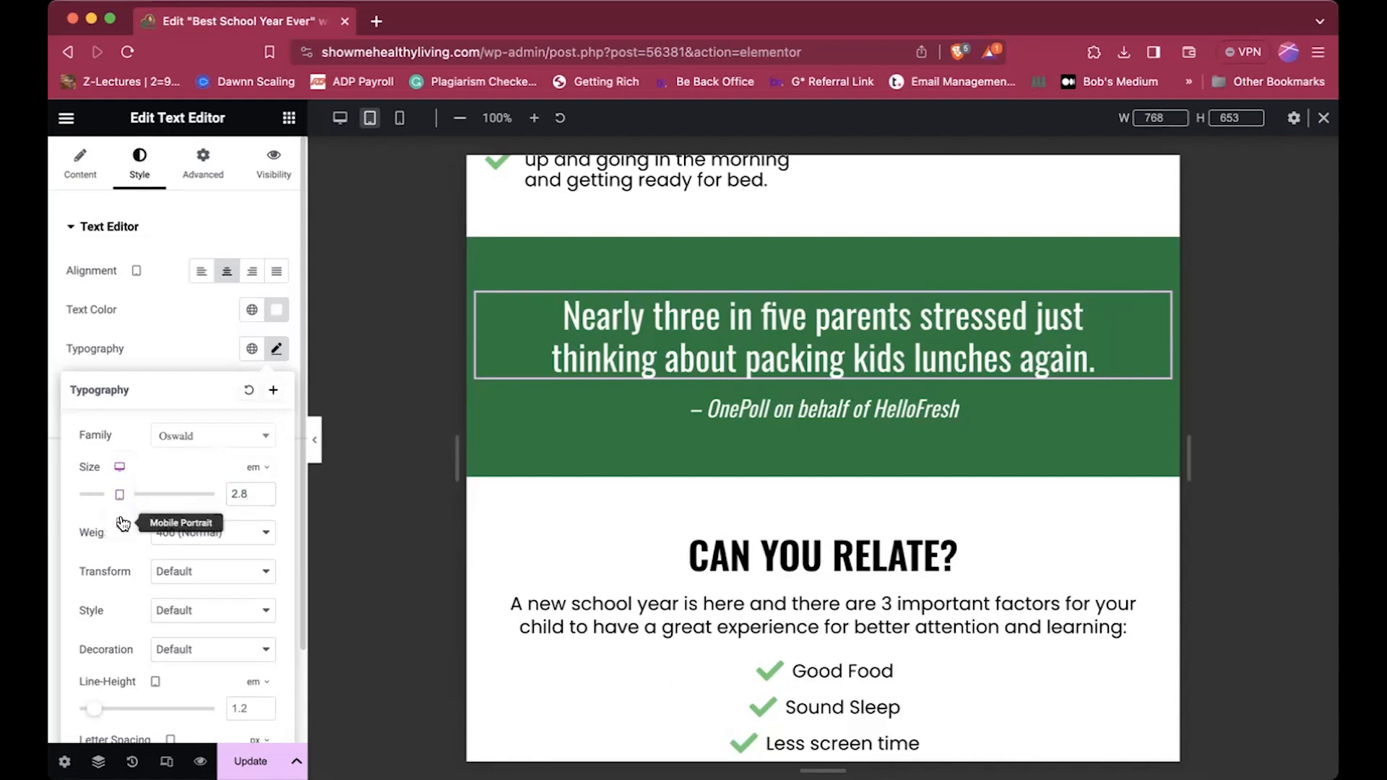
- Switch to Mobile view and set the quote size to 2 em, after trying 2.8, 1.8 and 1.5
{"action": "left_click", "coordinate": [399, 117]}
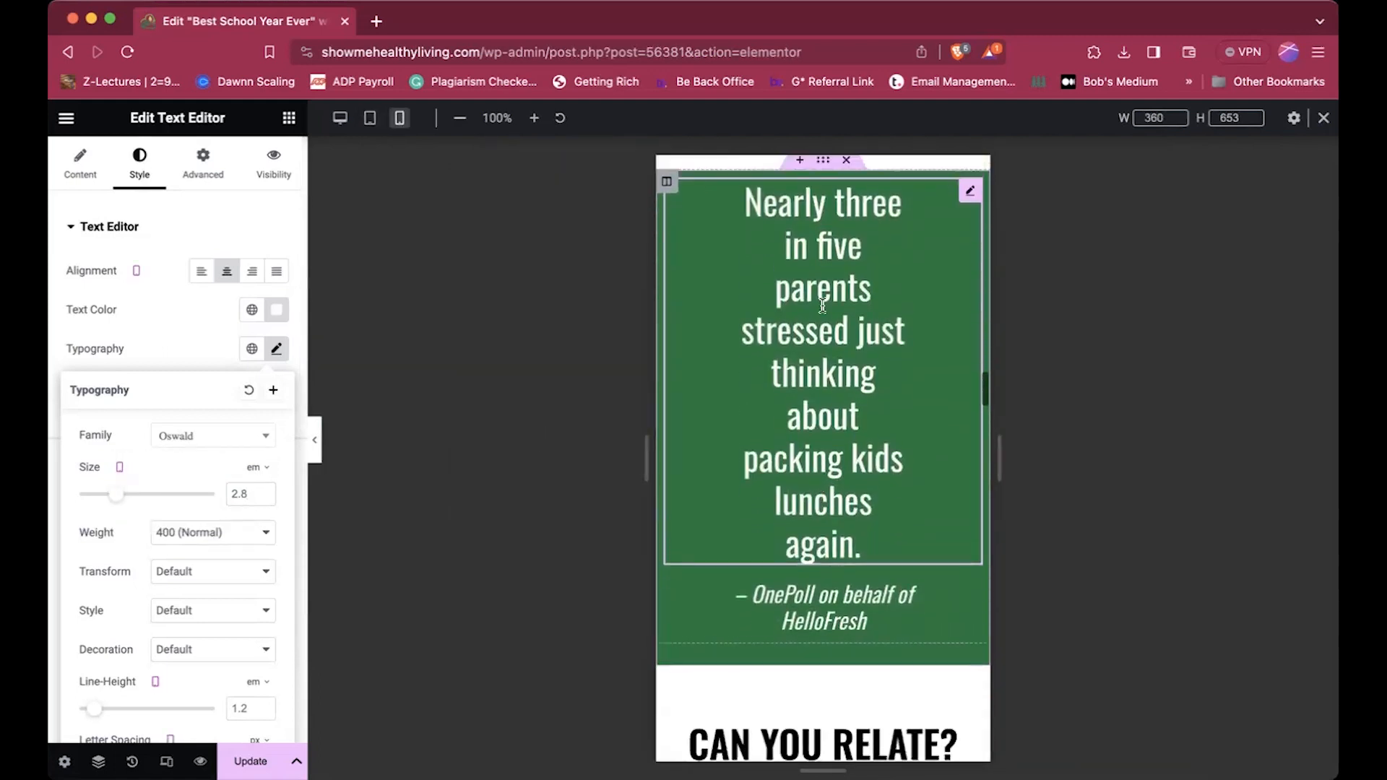
{"action": "mouse_move", "coordinate": [722, 482]}
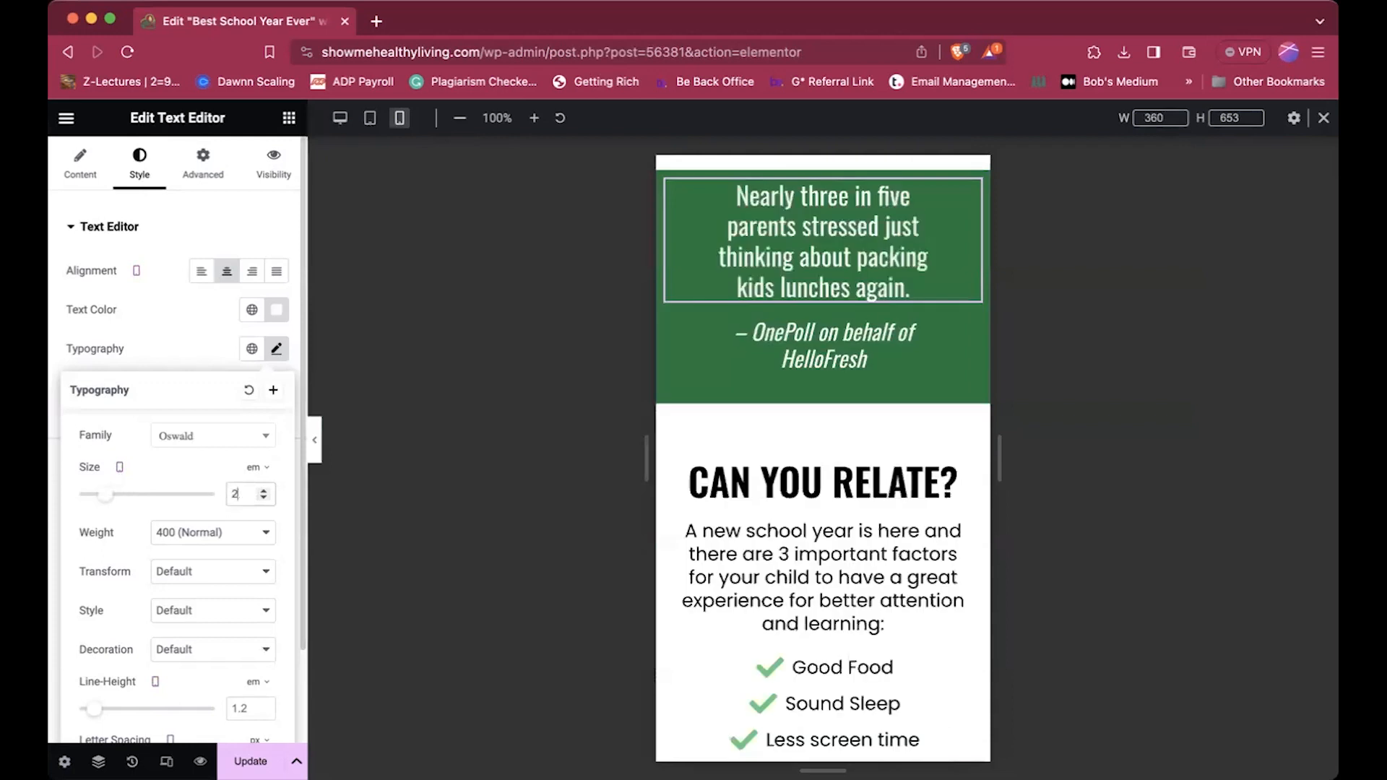
{"action": "type", "text": "2.8"}
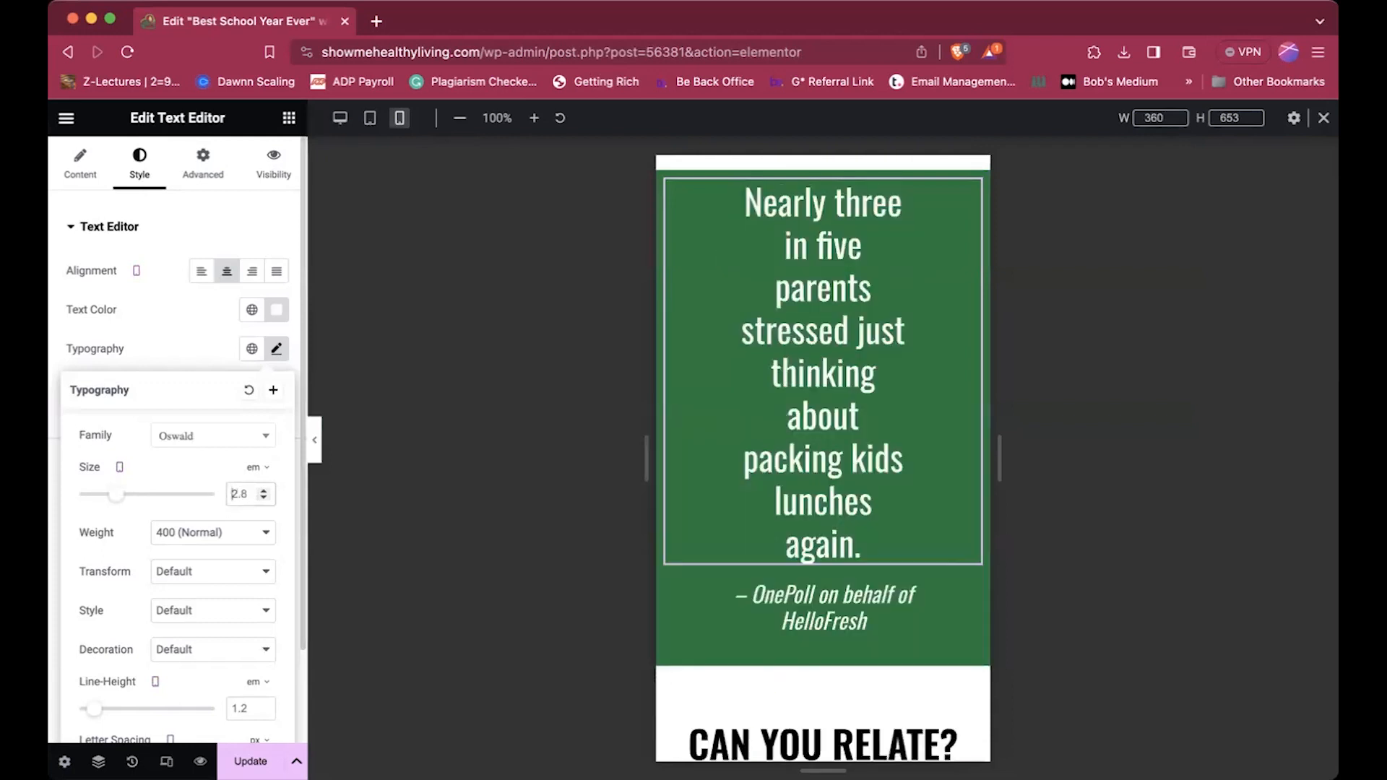
{"action": "type", "text": "1.8"}
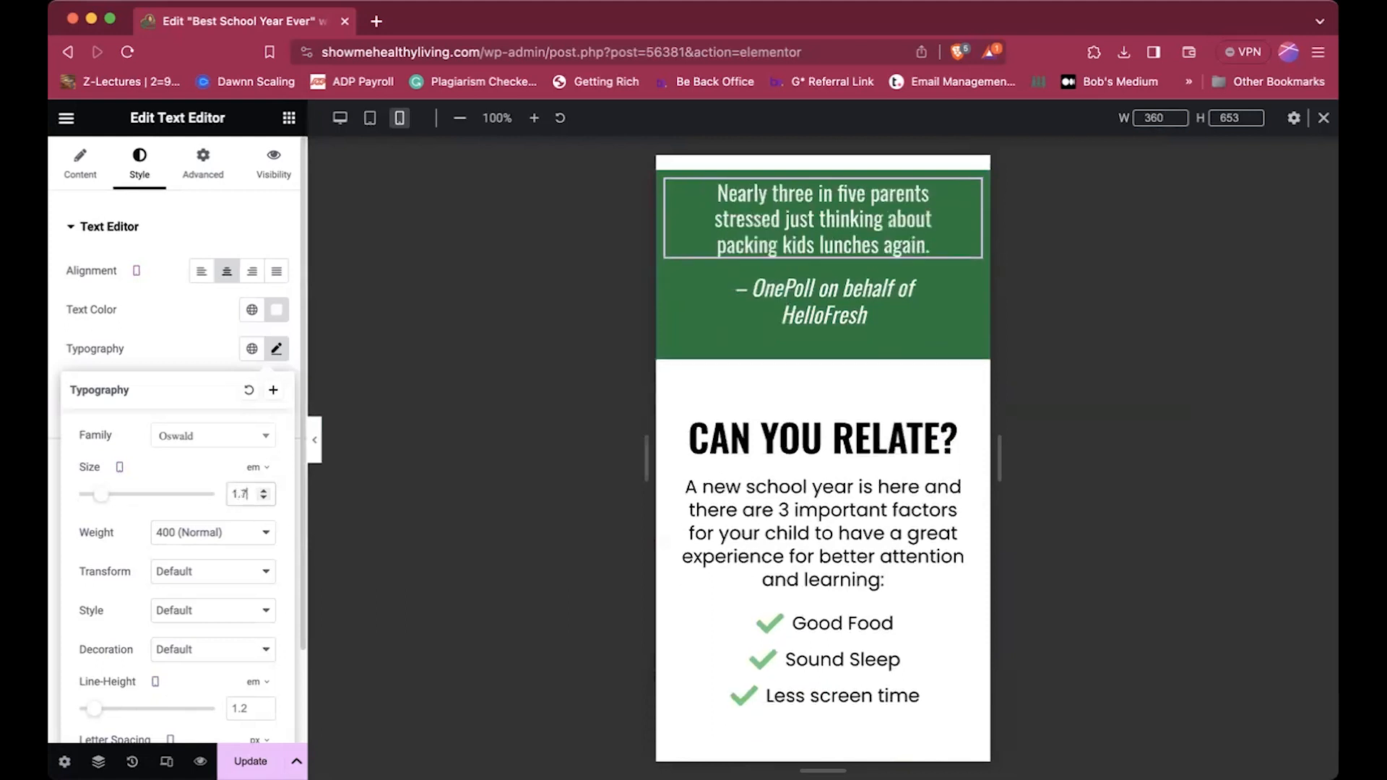
{"action": "type", "text": "1.5"}
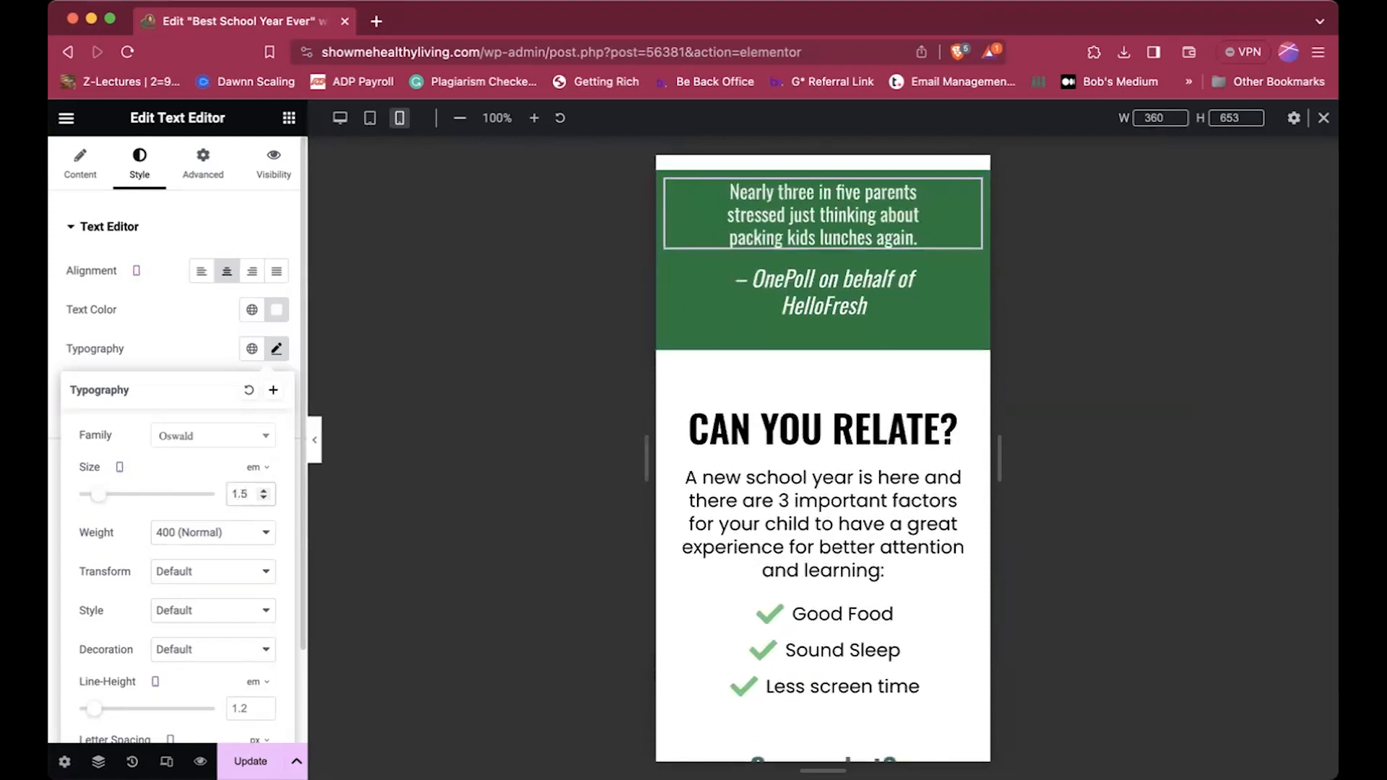
{"action": "type", "text": "1.8"}
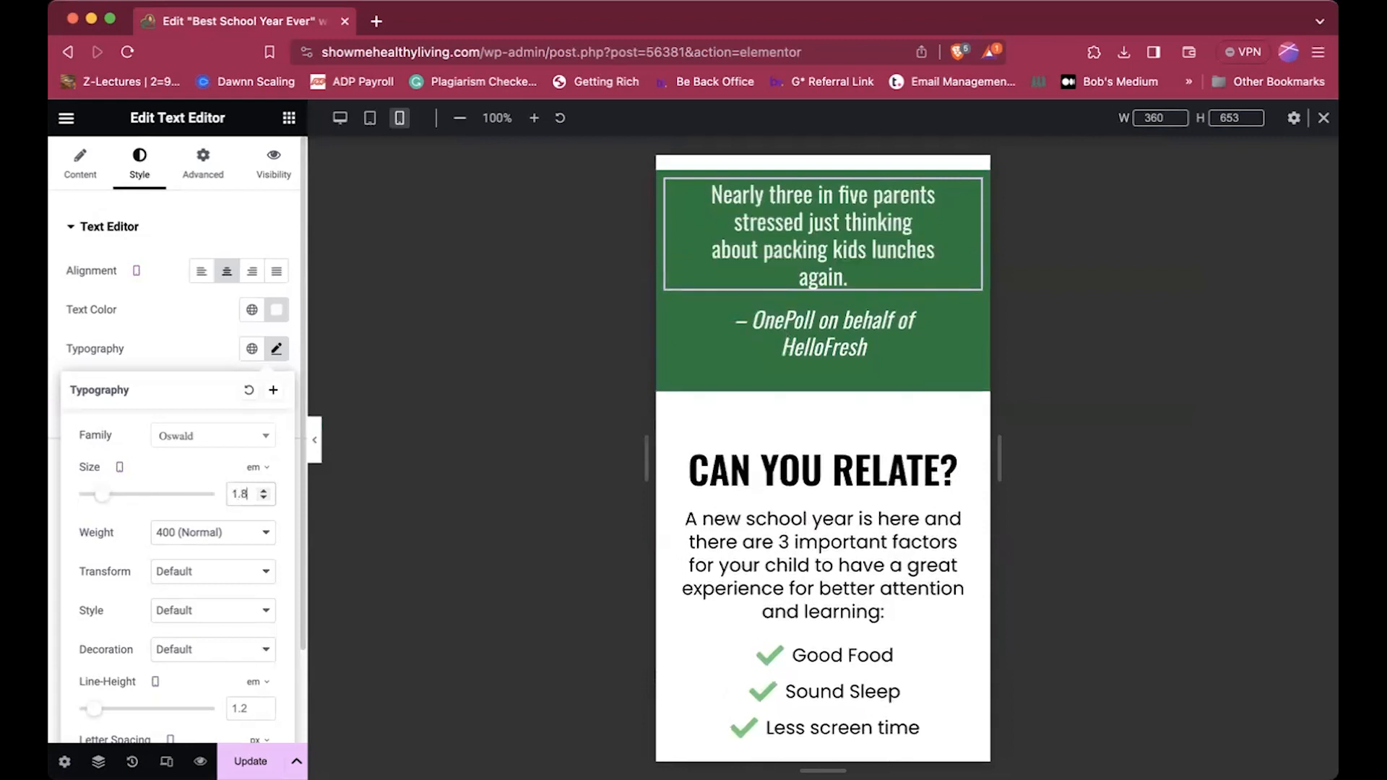
{"action": "left_click", "coordinate": [266, 489]}
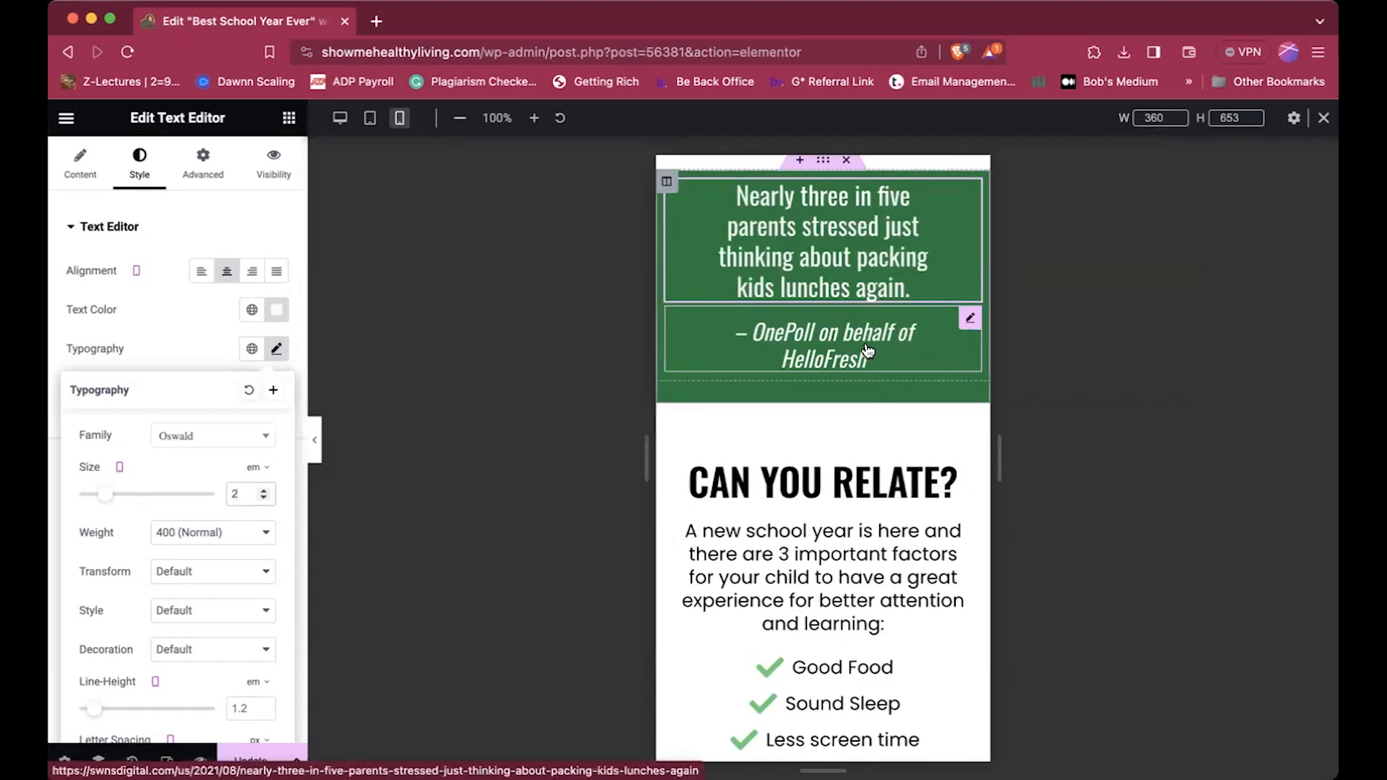
- Select the OnePoll attribution and set its mobile typography size to 1.5 em
{"action": "left_click", "coordinate": [79, 164]}
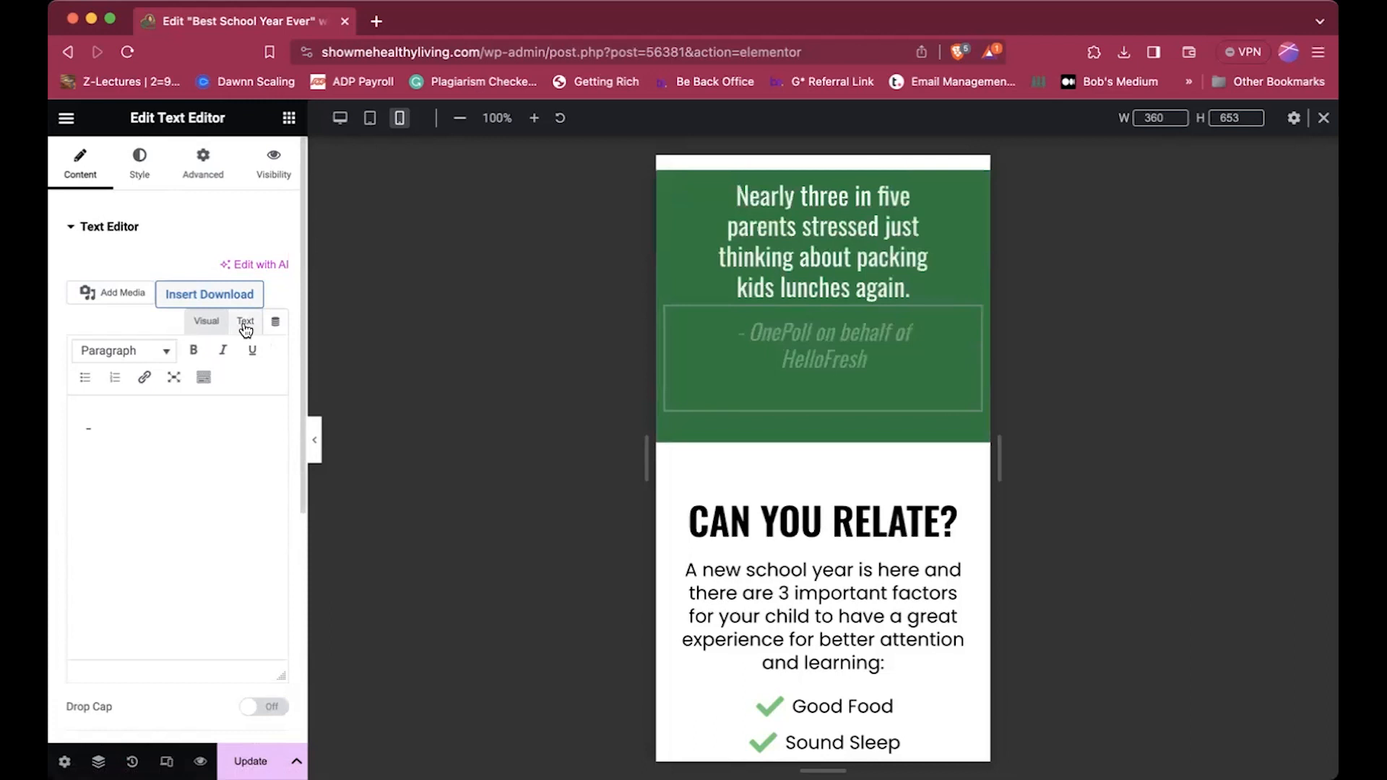
{"action": "left_click", "coordinate": [139, 161]}
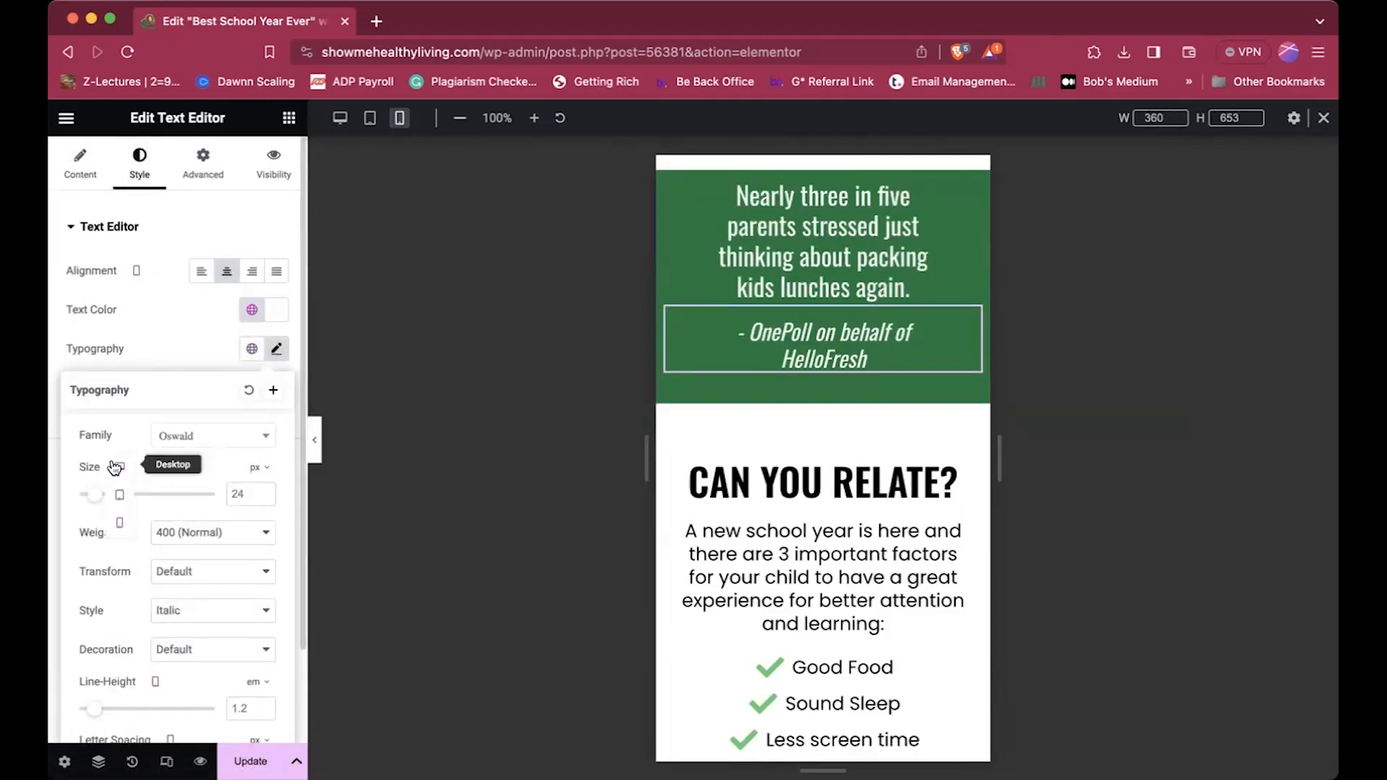
{"action": "left_click", "coordinate": [256, 467]}
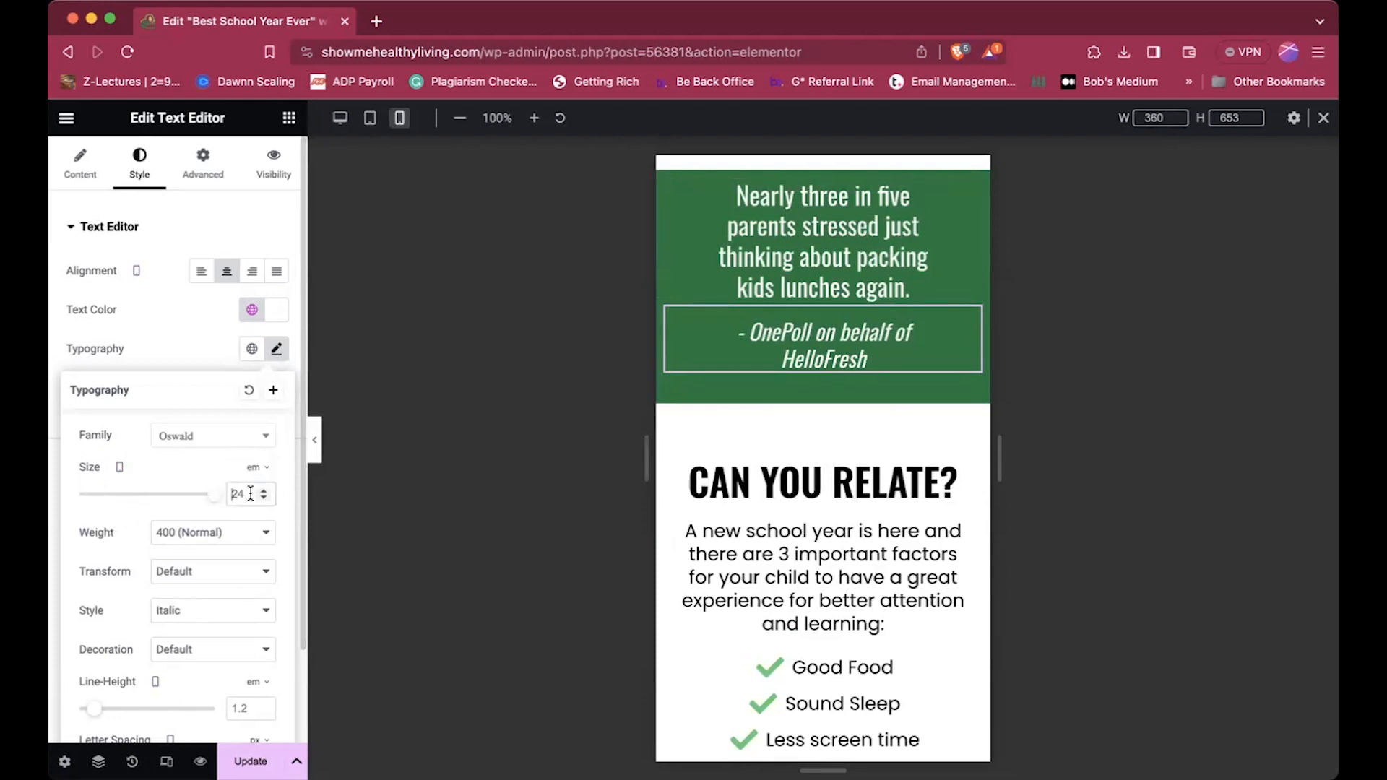
{"action": "type", "text": "1.5"}
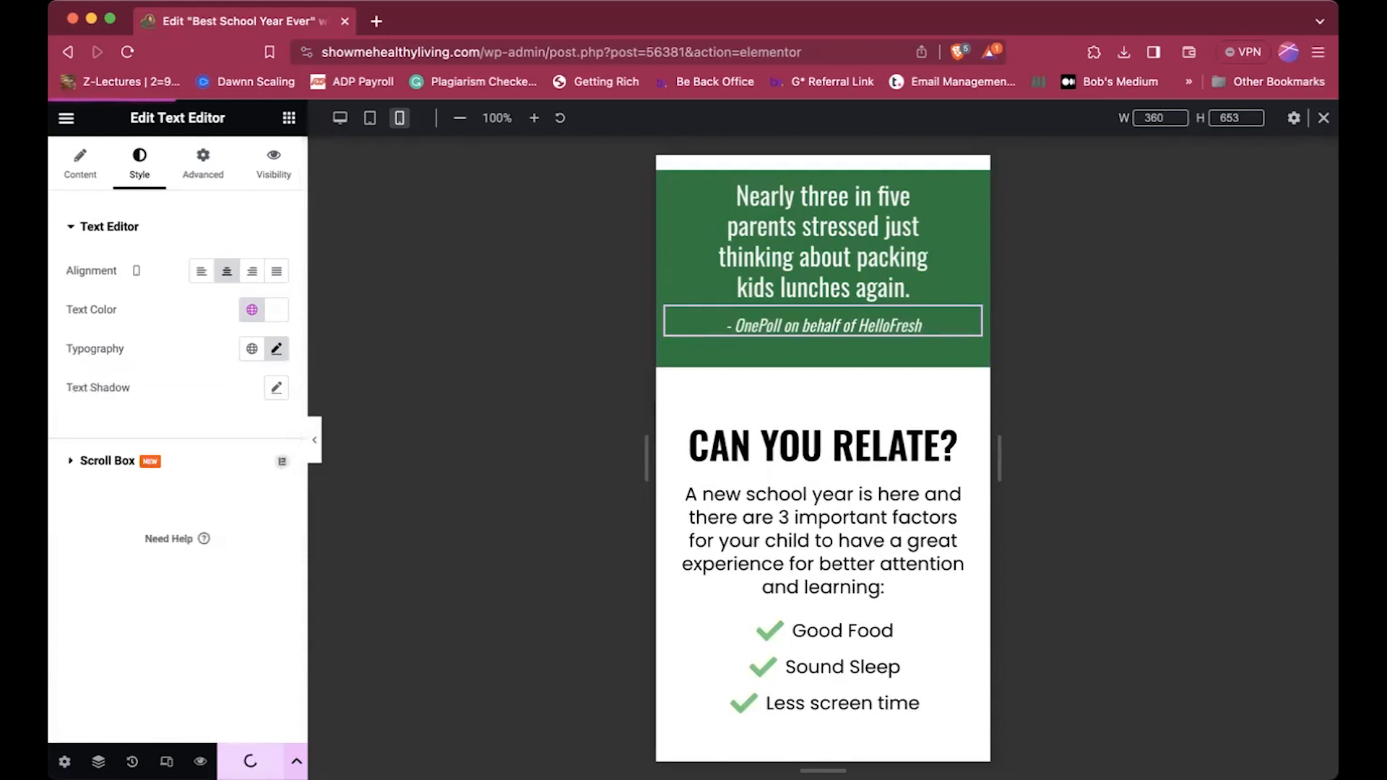
- Save the page and reopen the attribution's Typography settings, which show 1.3 em on mobile
{"action": "left_click", "coordinate": [806, 561]}
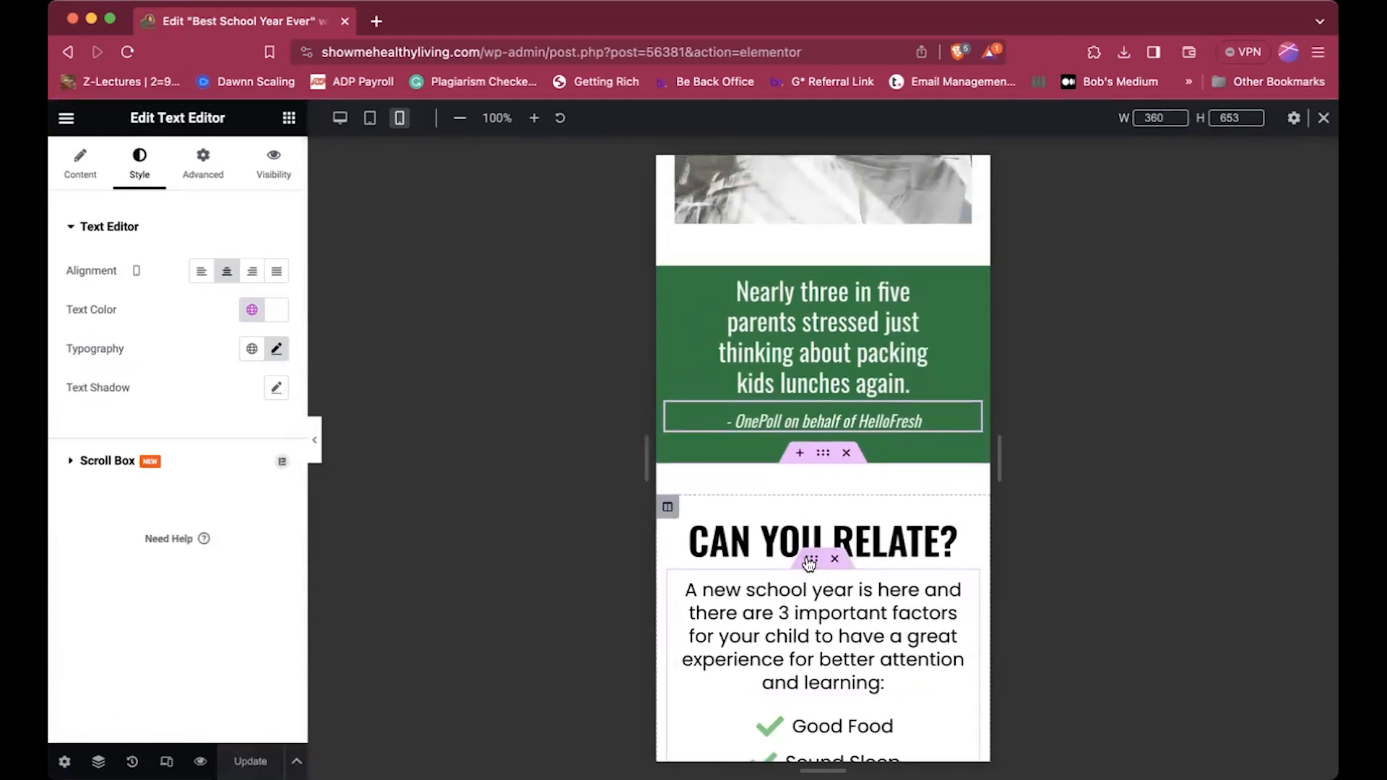
{"action": "mouse_move", "coordinate": [810, 560]}
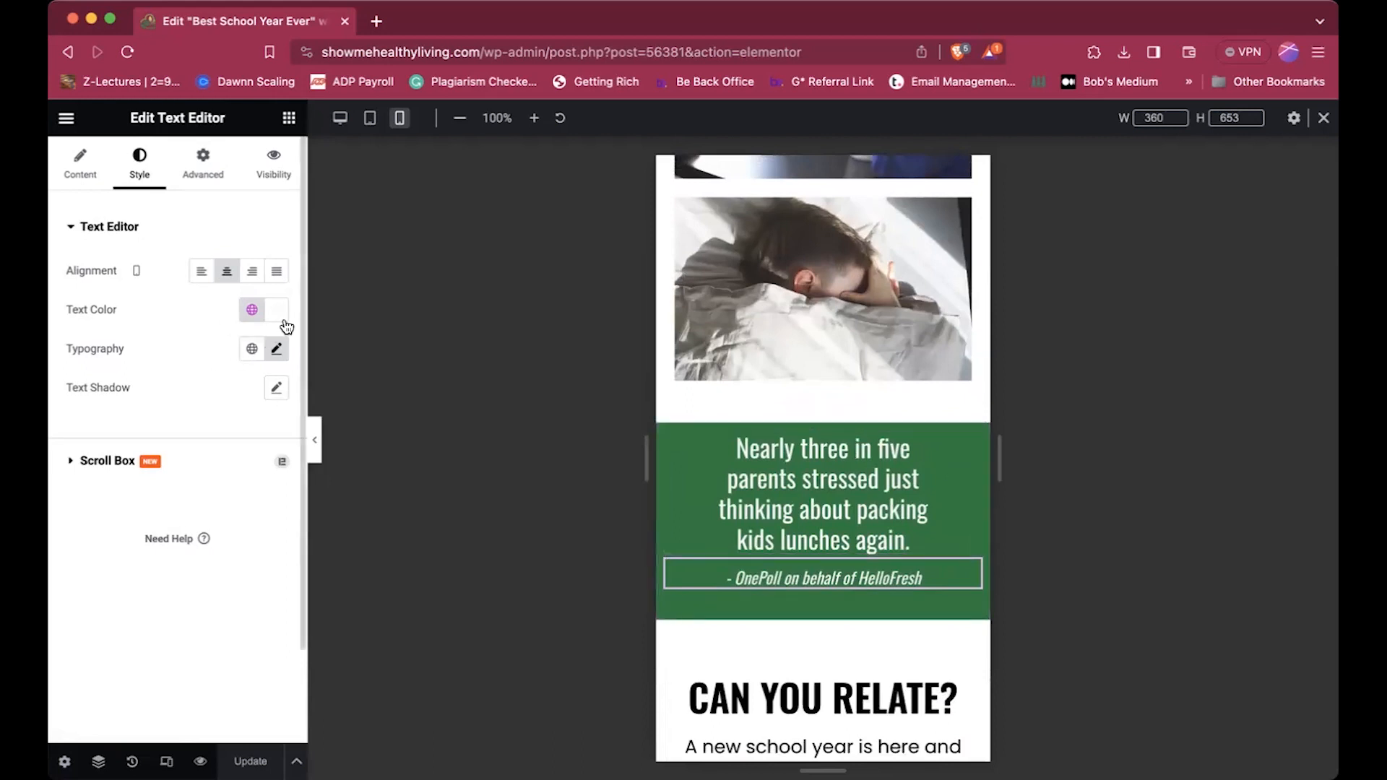
{"action": "left_click", "coordinate": [276, 349]}
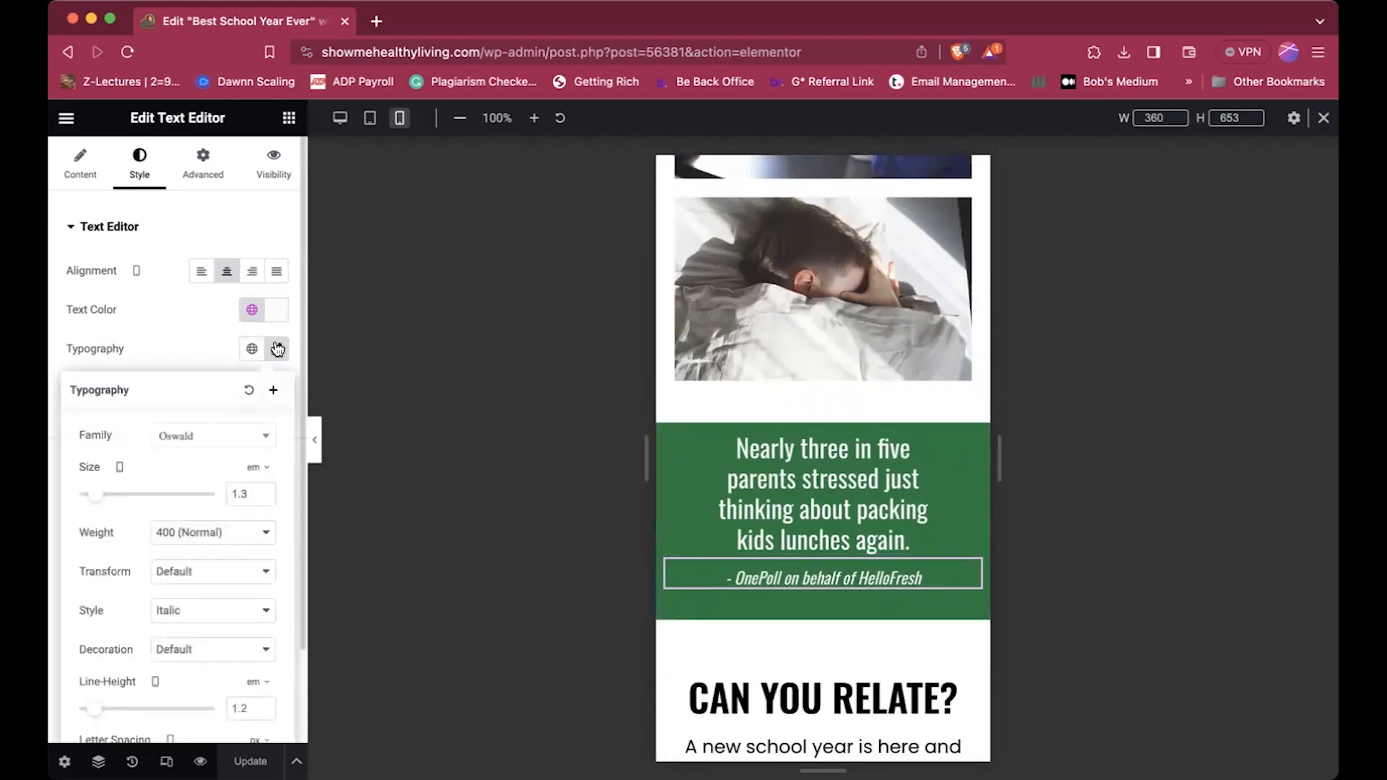